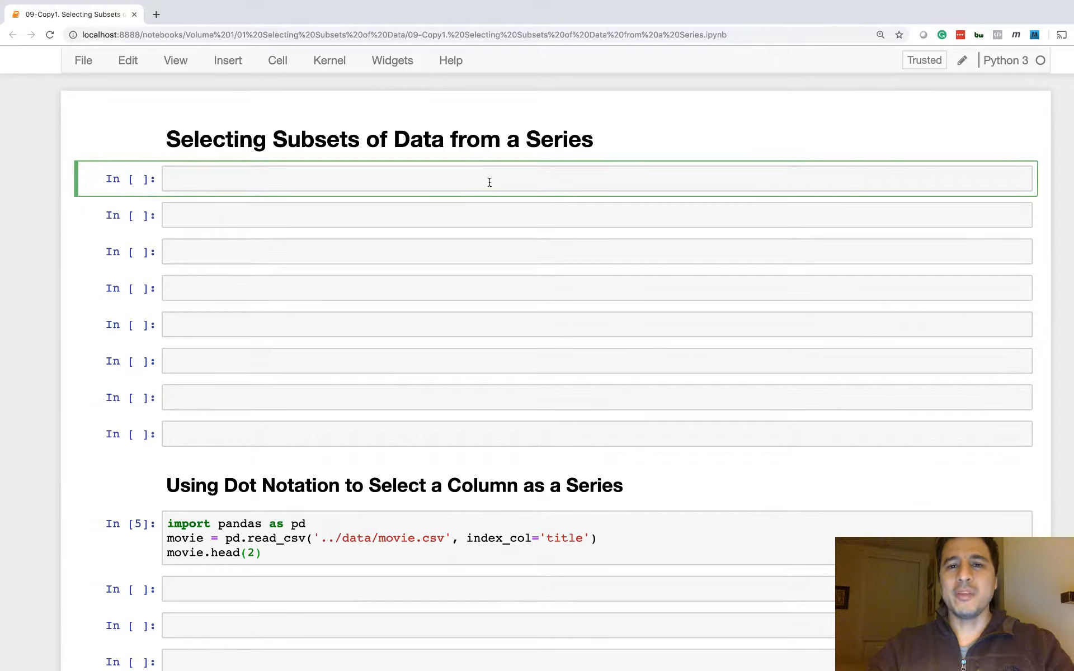
# - Run the import cell loading movie.csv indexed by title and show movie.head(2)
pyautogui.click(489, 179)
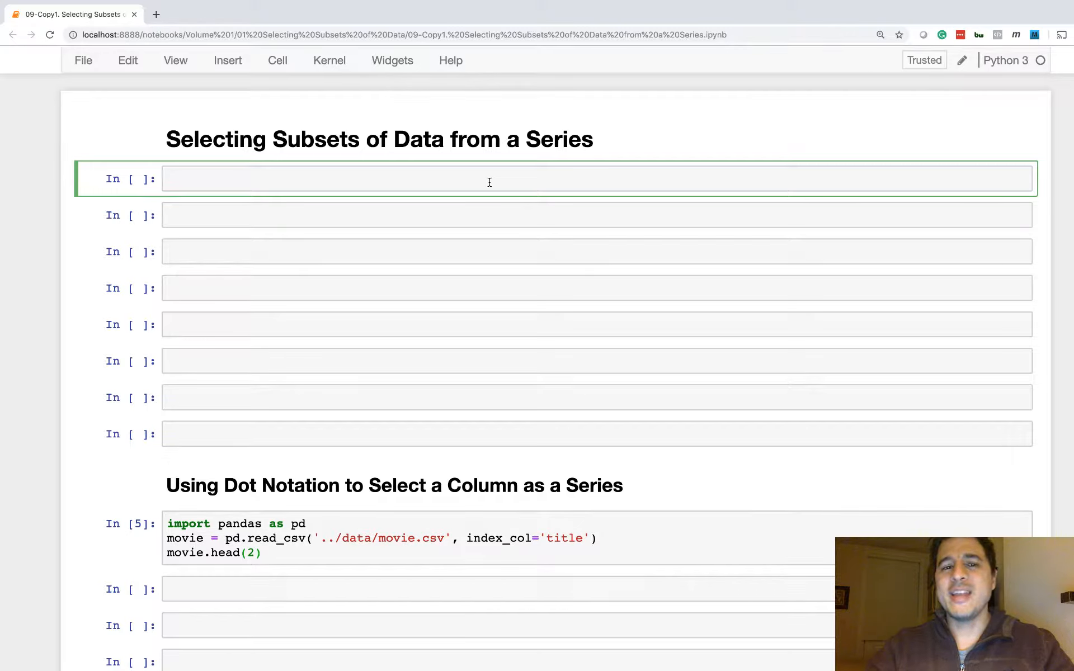
pyautogui.moveTo(443, 199)
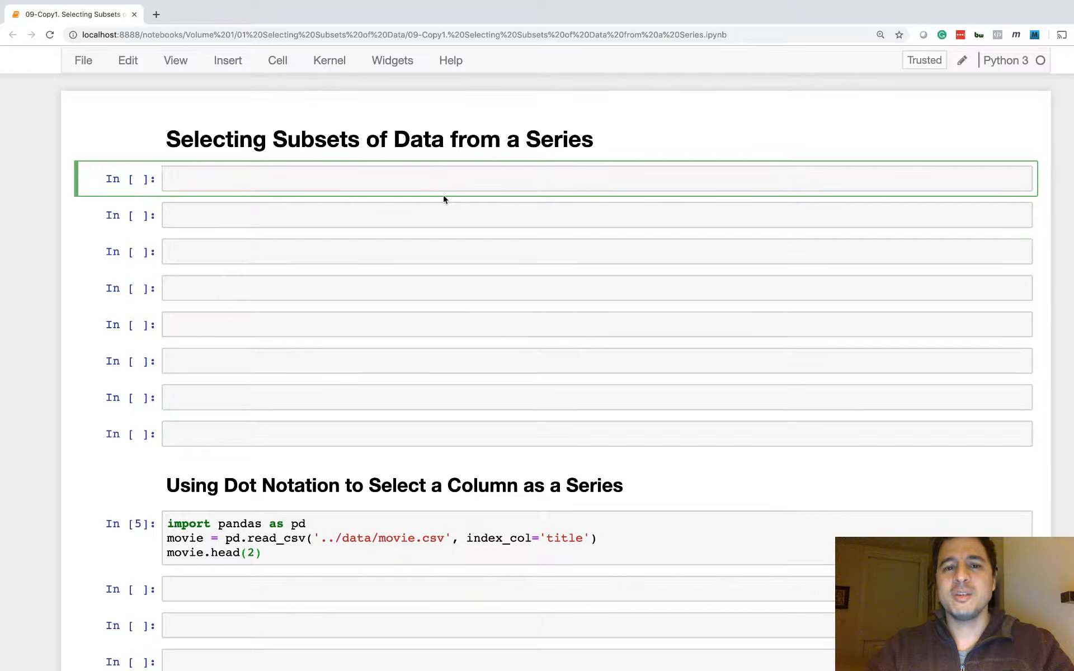
pyautogui.moveTo(368, 239)
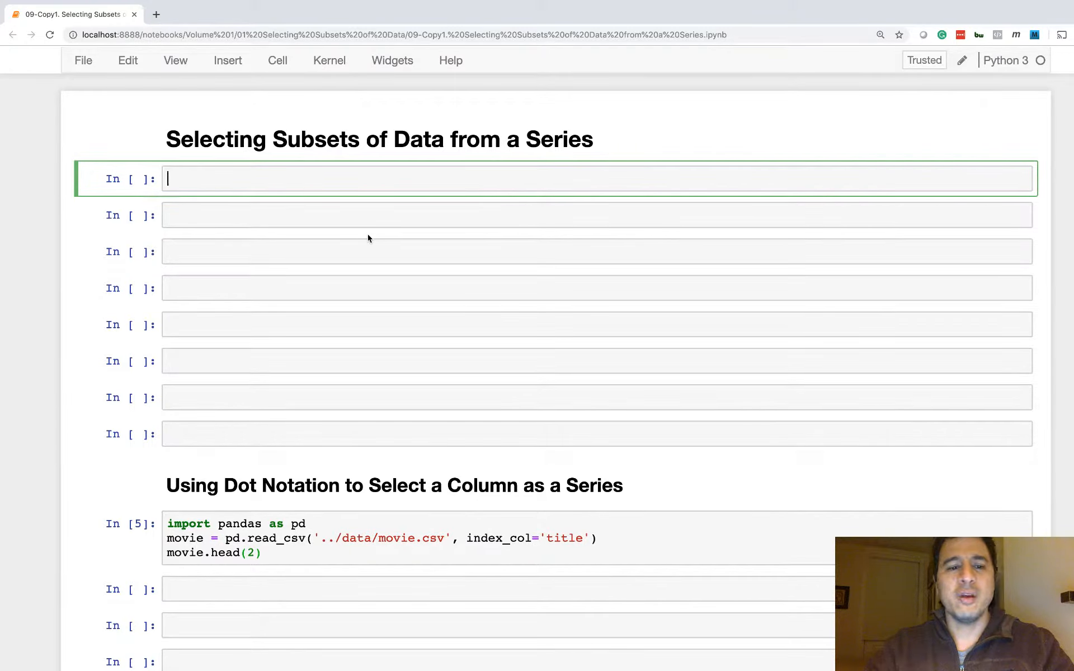
pyautogui.scroll(-3)
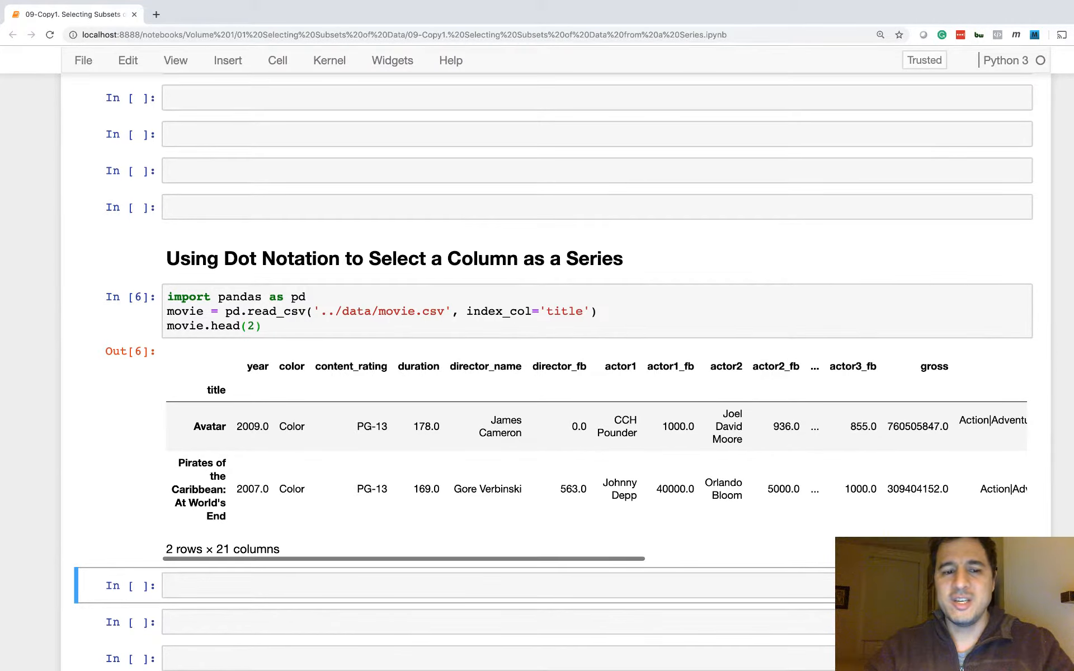
# - Select the duration column as a Series and show its first five float64 values
pyautogui.write("movie['']")
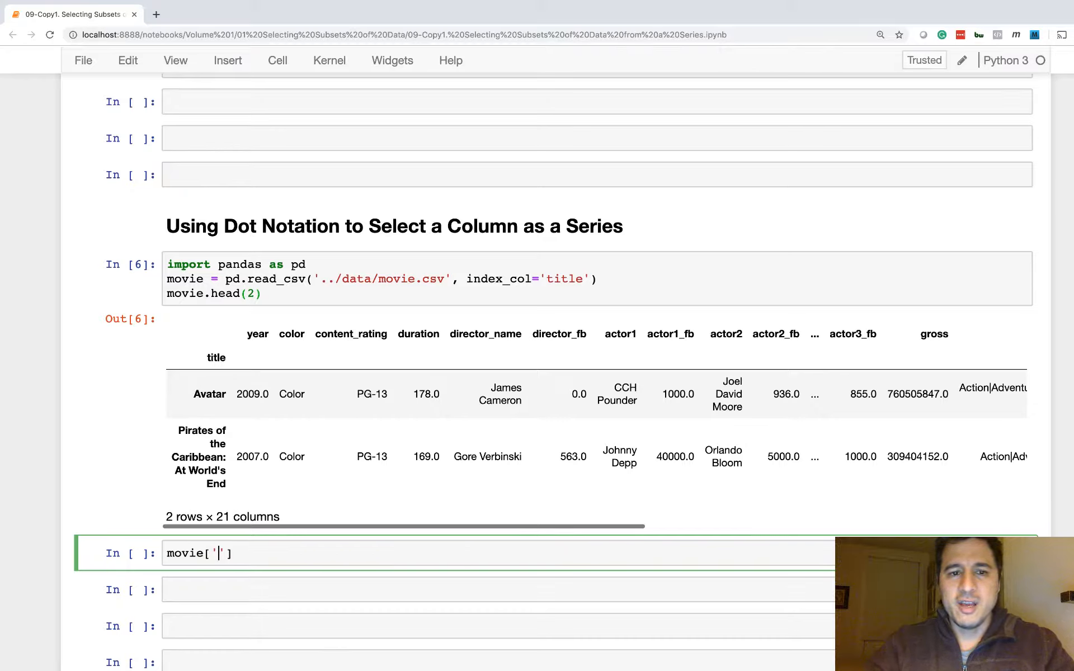
pyautogui.write('dura')
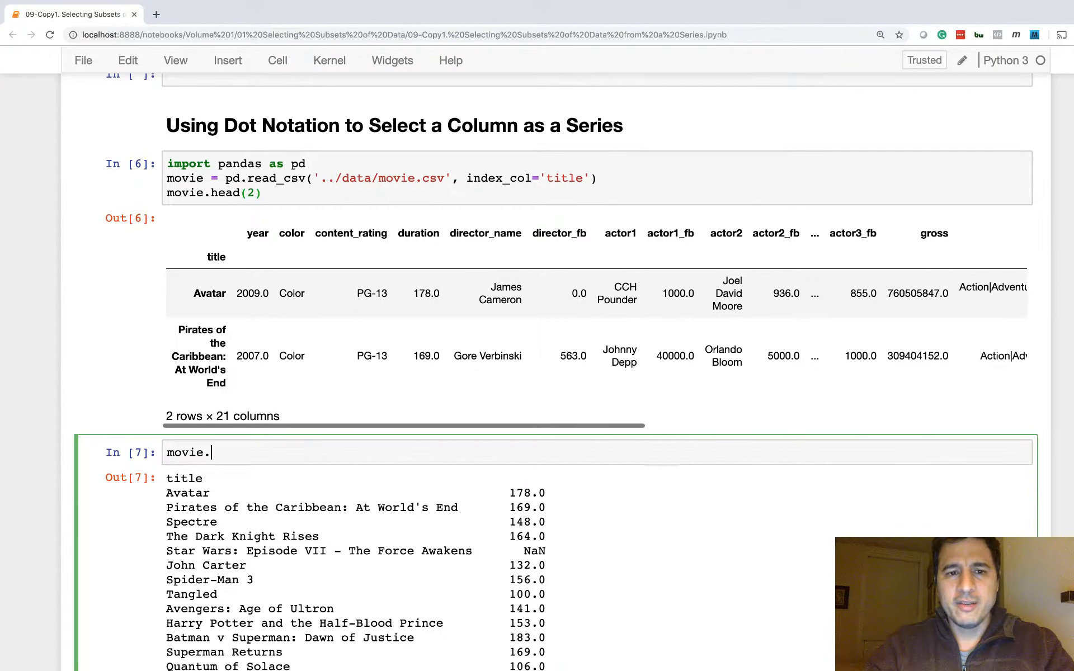
pyautogui.write('duratio')
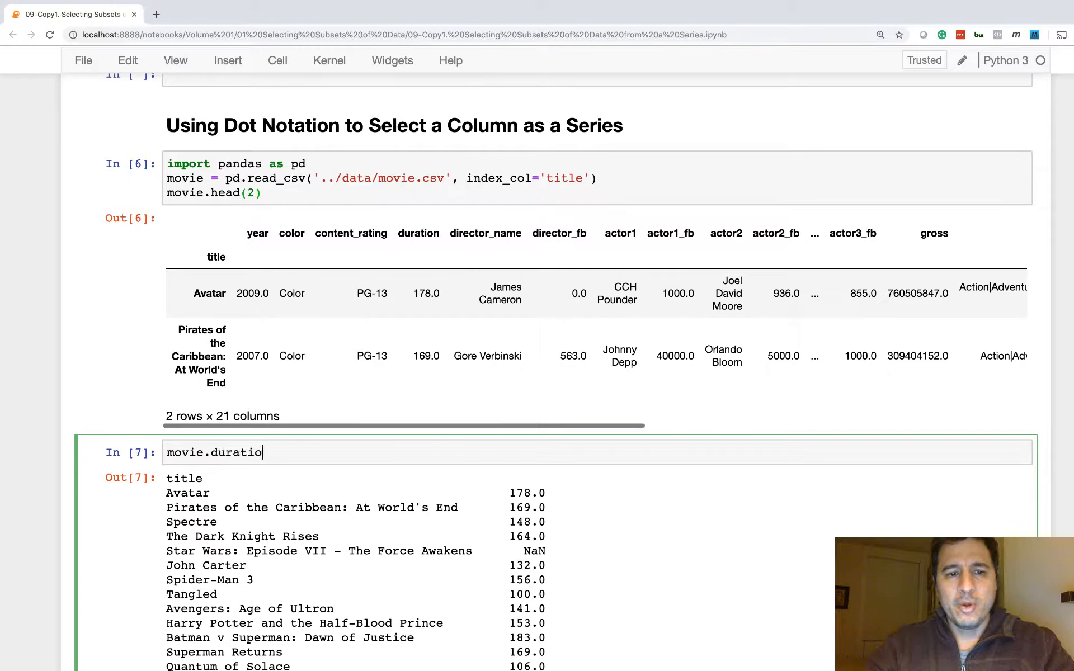
pyautogui.write('n')
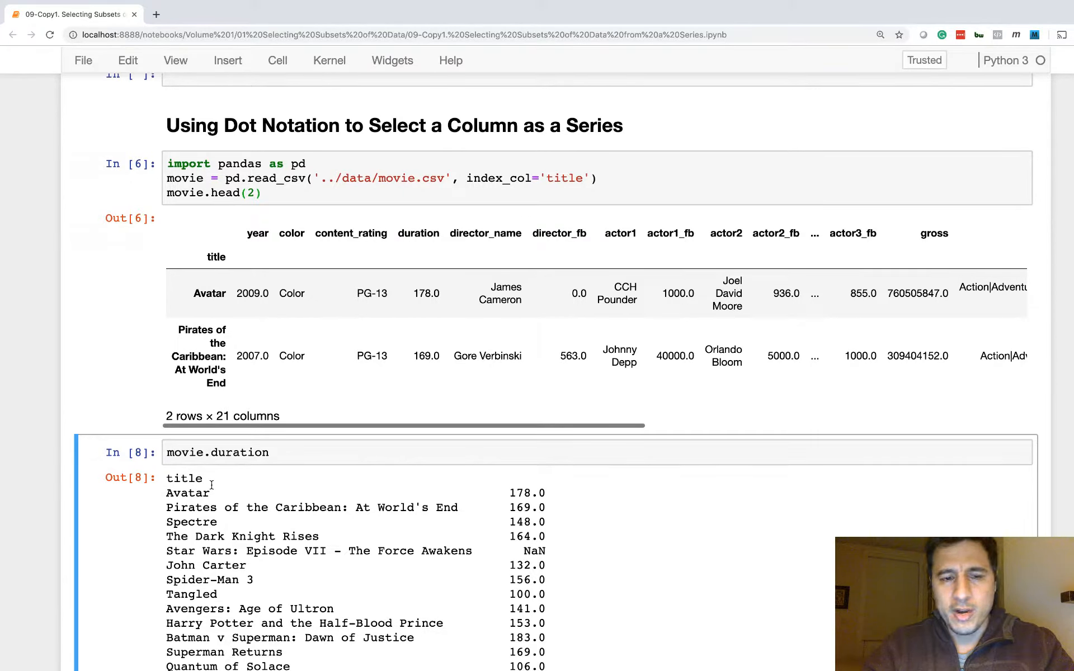
pyautogui.scroll(-3)
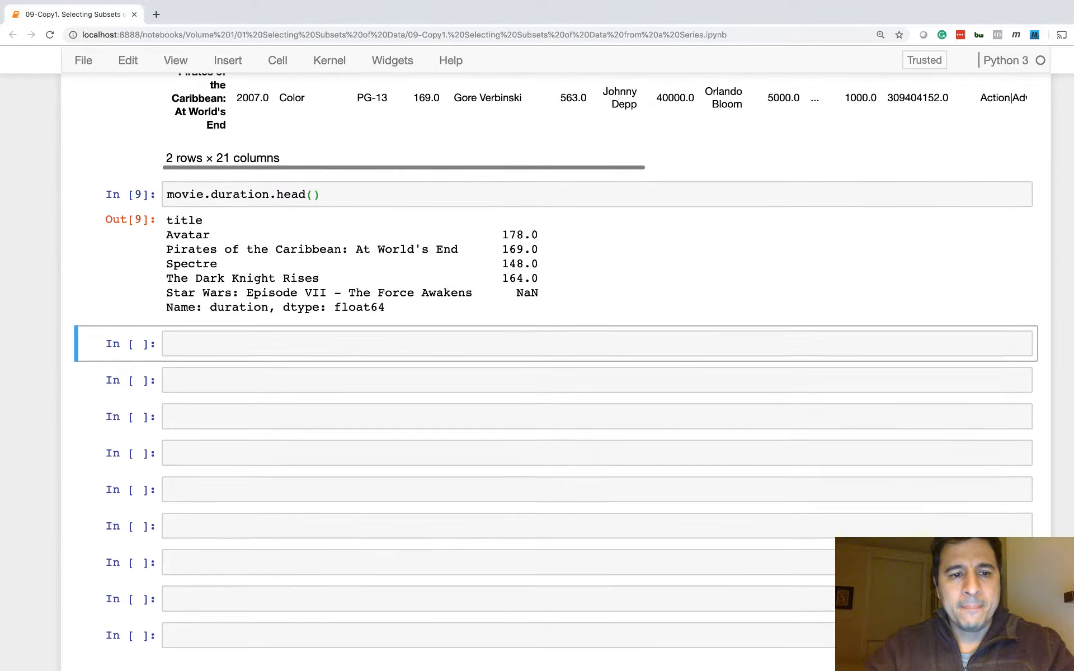
# - Run movie.head() below the dot-notation caveats to show the column names
pyautogui.scroll(-3)
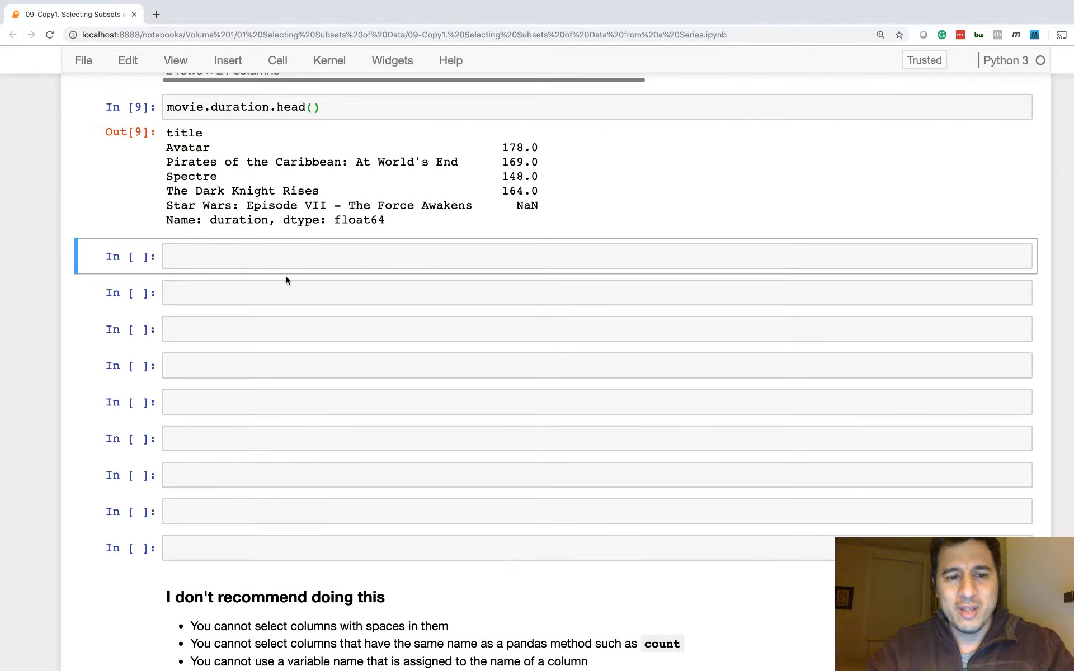
pyautogui.scroll(-3)
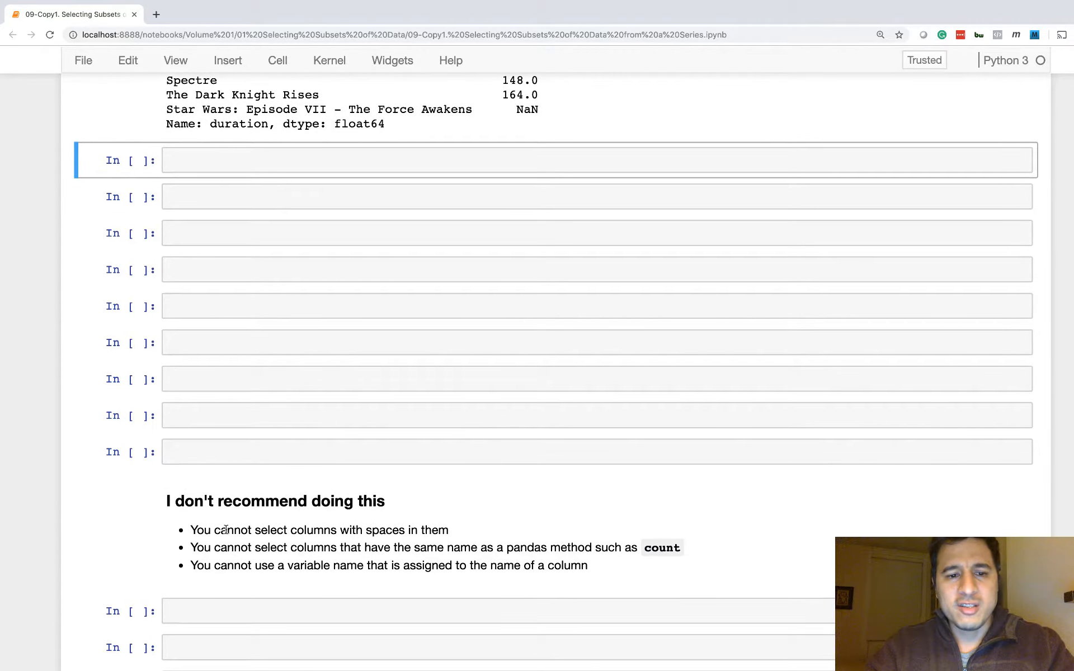
pyautogui.moveTo(313, 476)
pyautogui.write('movie.head()')
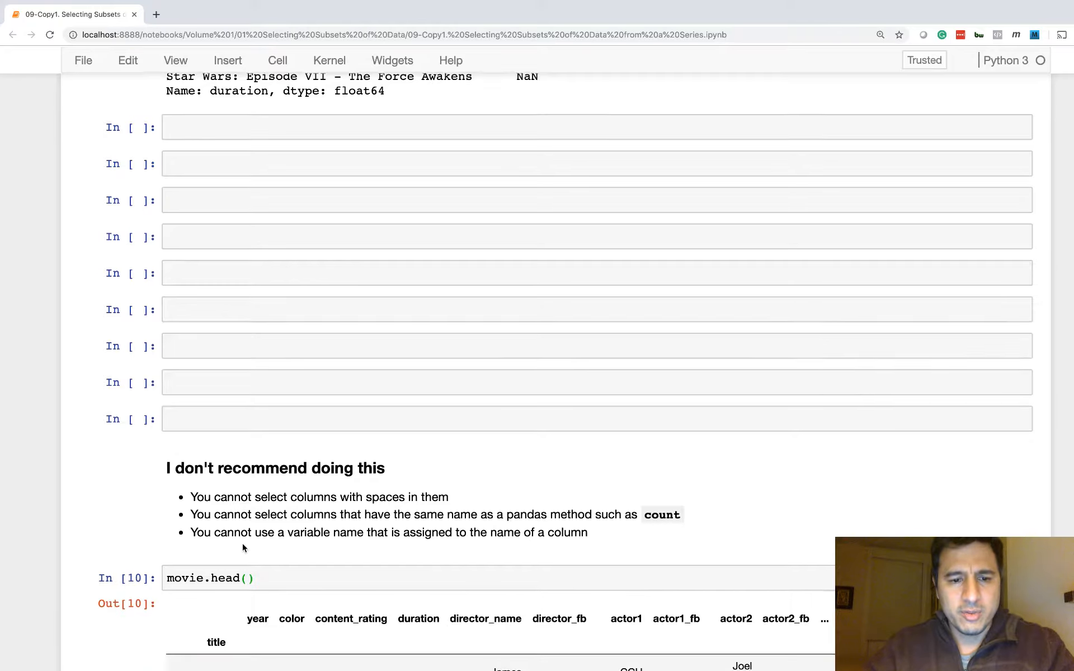
pyautogui.scroll(-3)
pyautogui.write('movie')
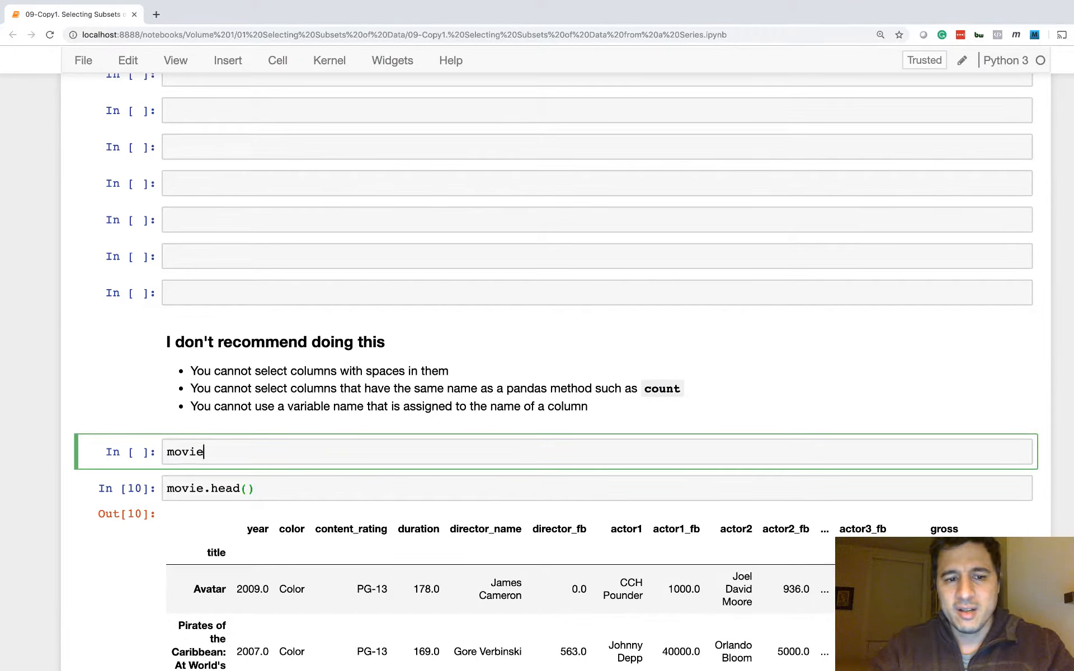
# - Try movie.content rating in a new cell, then erase the half-typed column name
pyautogui.write('.content rat')
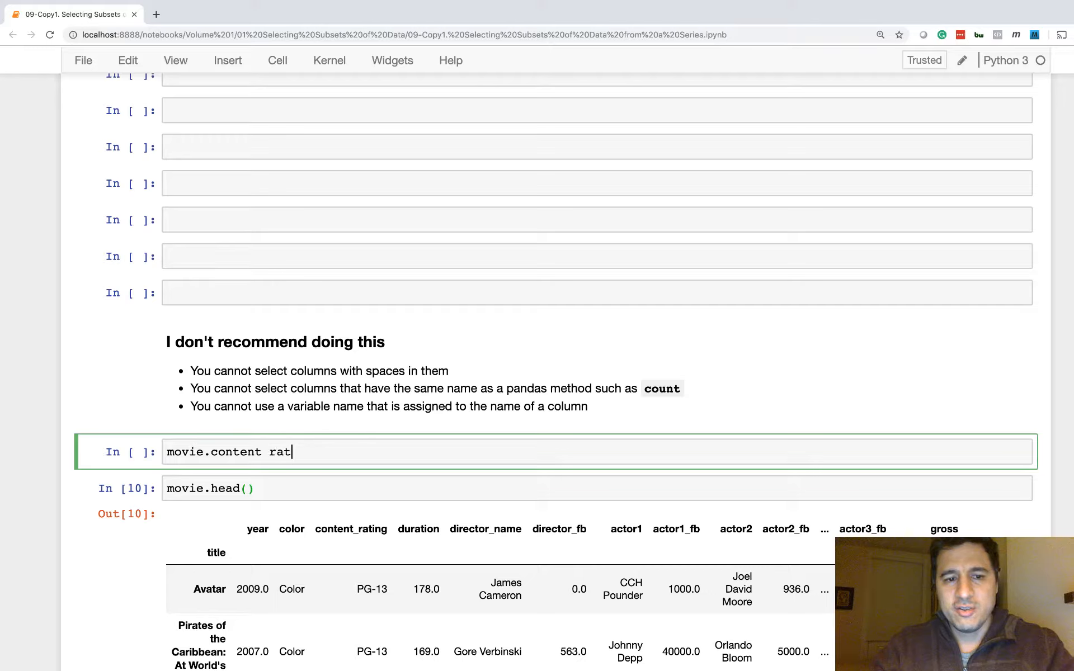
pyautogui.write('ing')
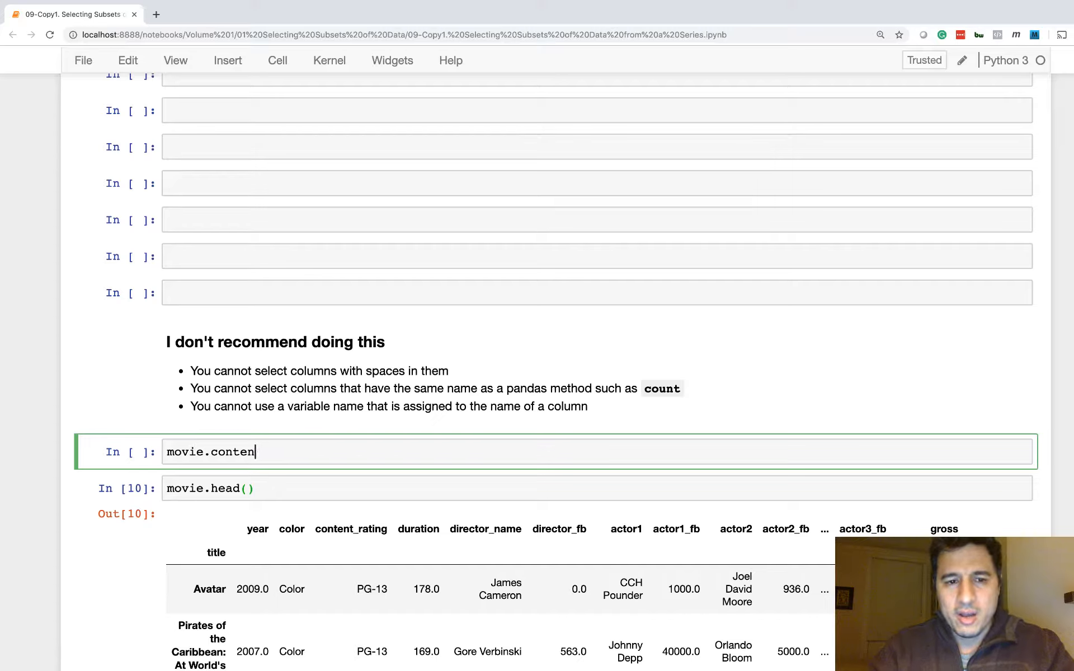
pyautogui.press('Backspace')
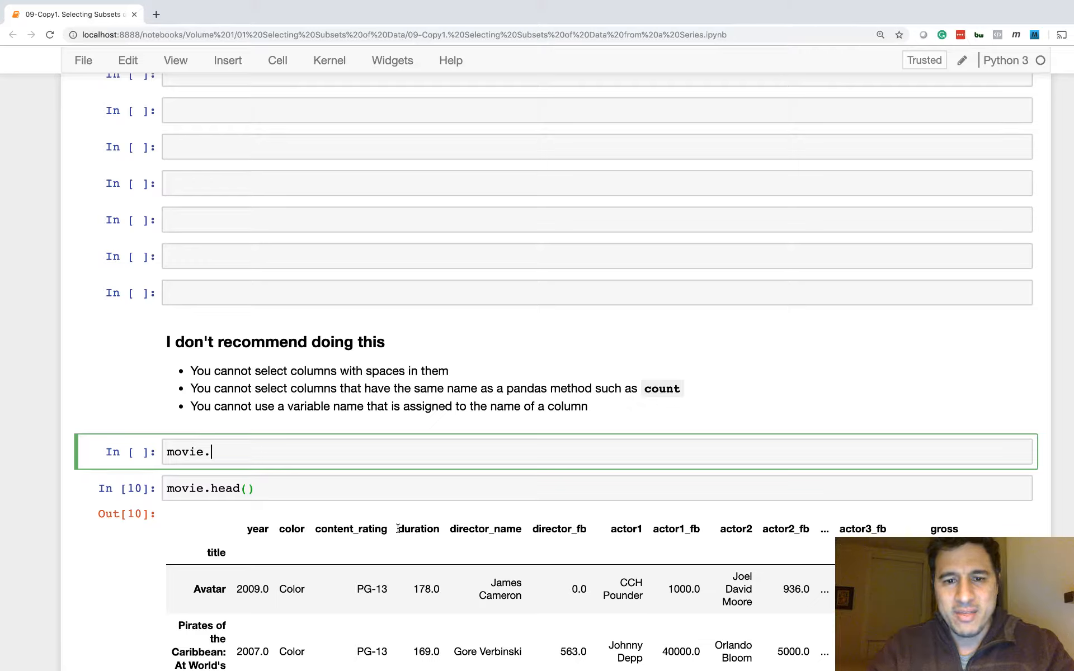
pyautogui.moveTo(633, 438)
pyautogui.write('a =')
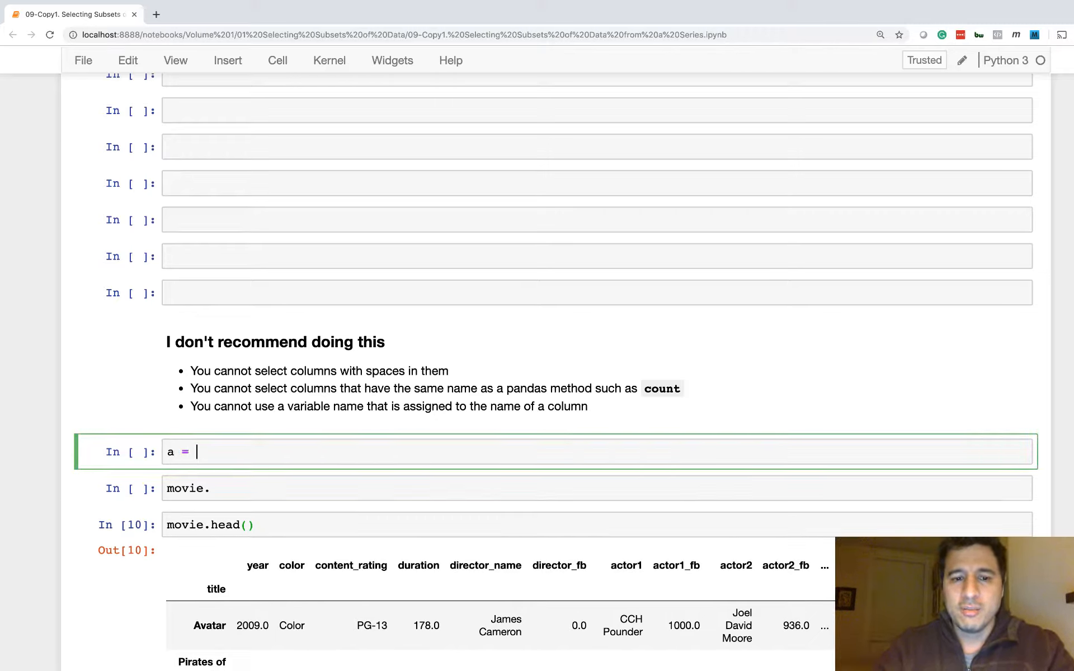
# - Assign a = 'year' and select movie[a] using the variable
pyautogui.write("'year'")
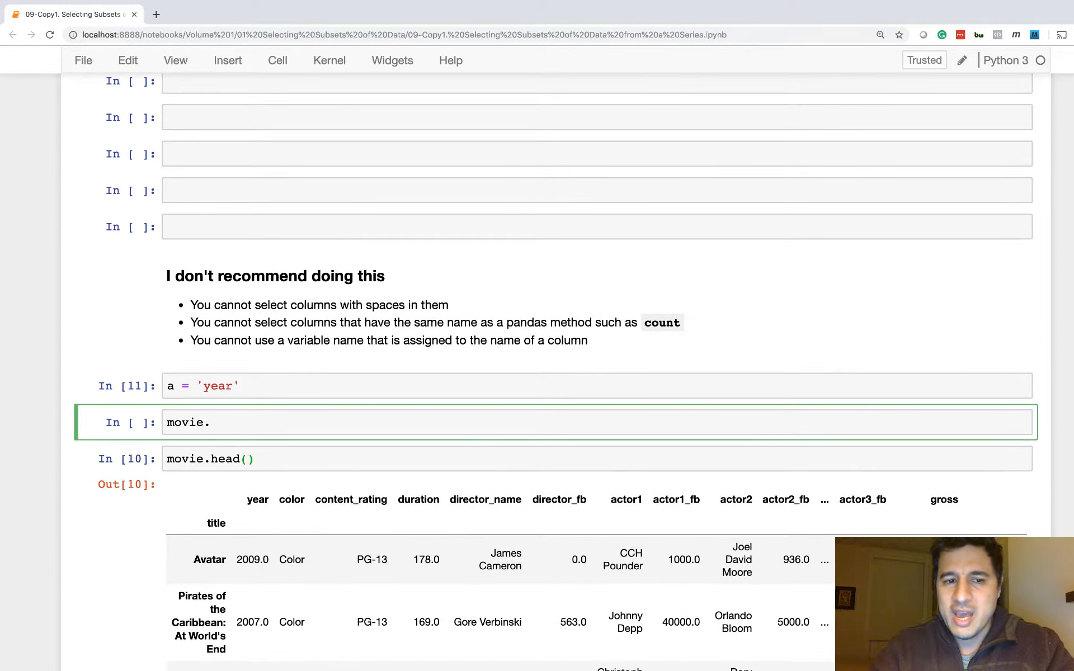
pyautogui.write('a')
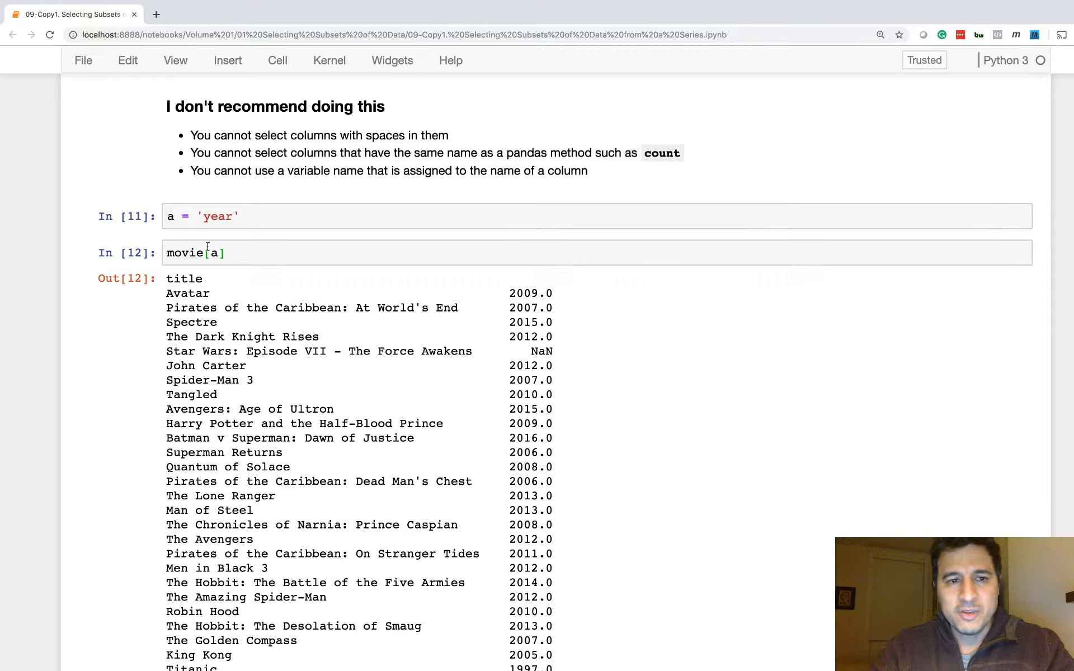
pyautogui.click(206, 252)
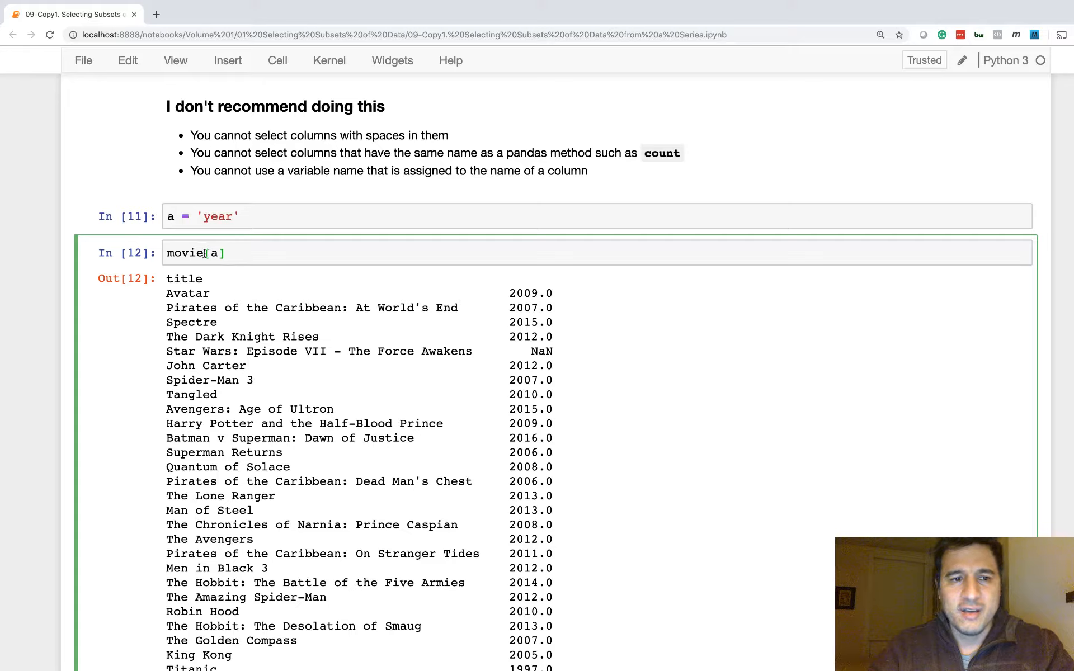
# - Edit the selection to movie[a].head() showing the first five release years
pyautogui.write(',')
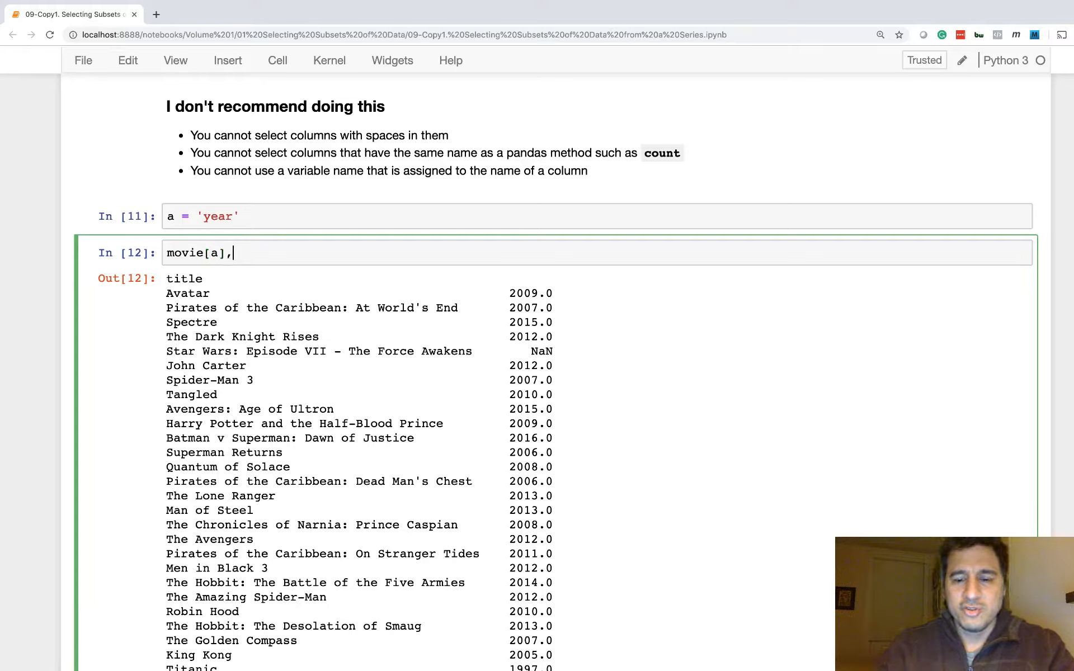
pyautogui.write('.head(')
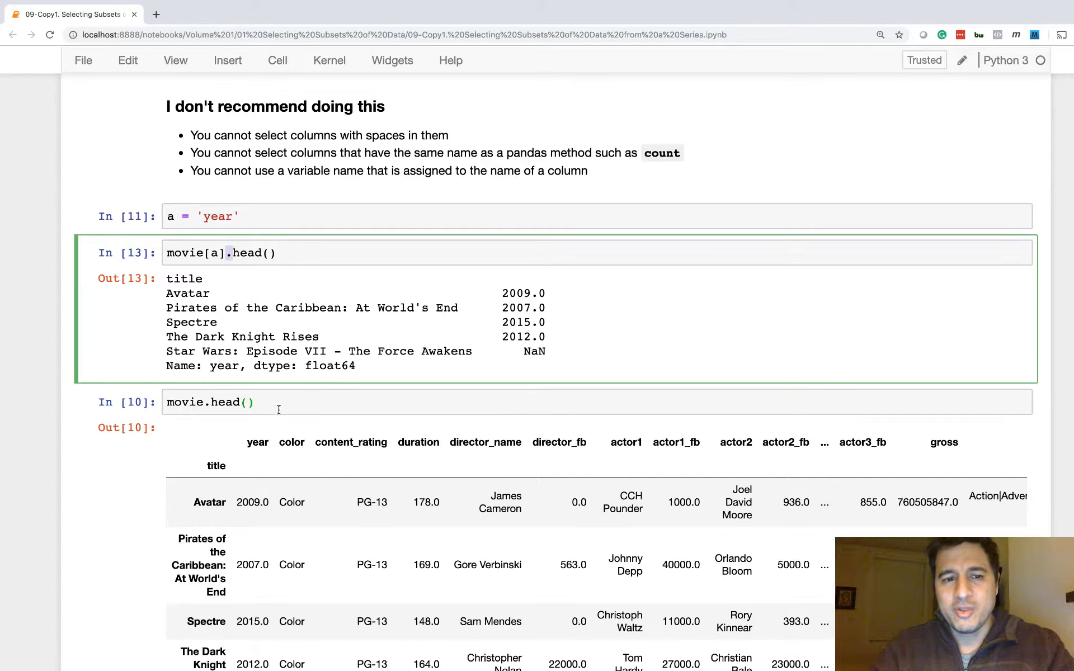
pyautogui.click(274, 402)
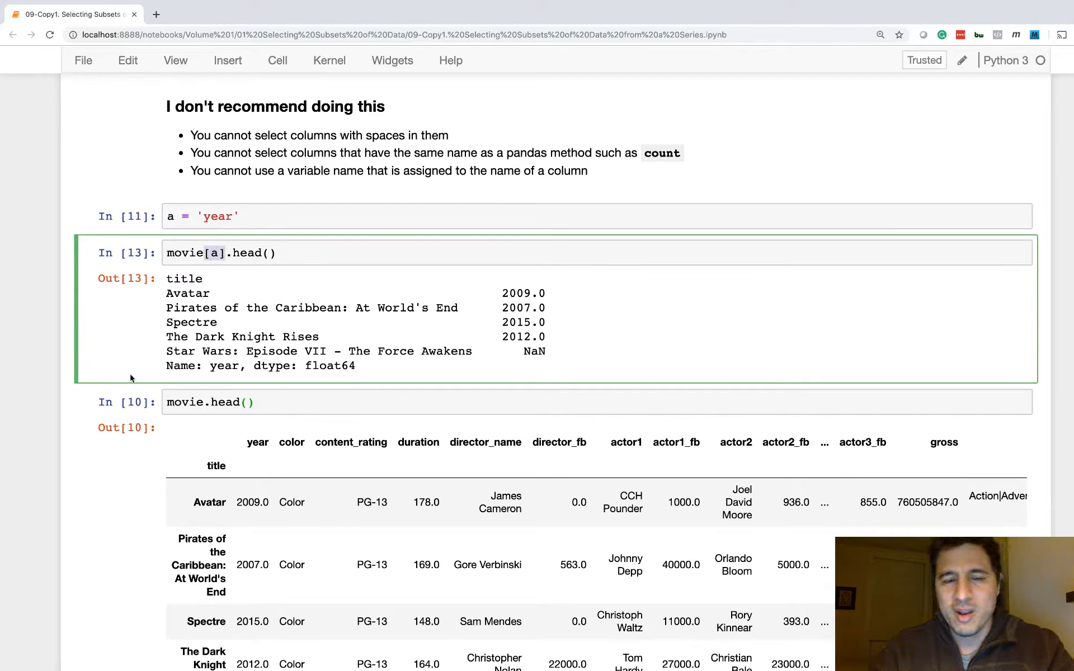
pyautogui.scroll(-3)
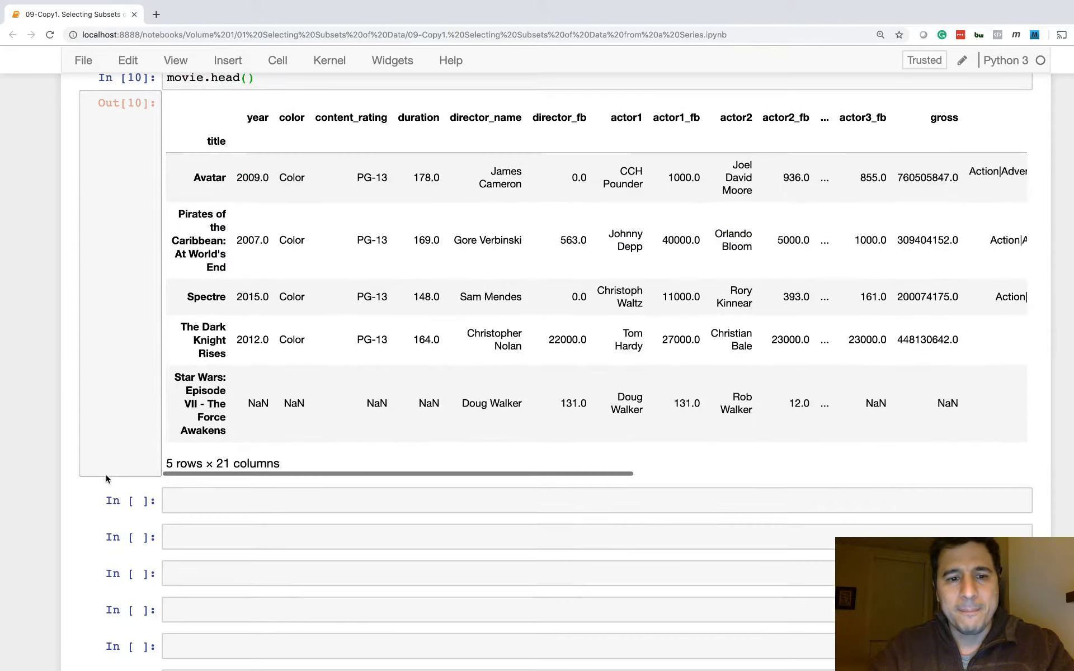
# - Run imdb = movie['imdb_score'] and show its first five scores as a float64 Series
pyautogui.scroll(-3)
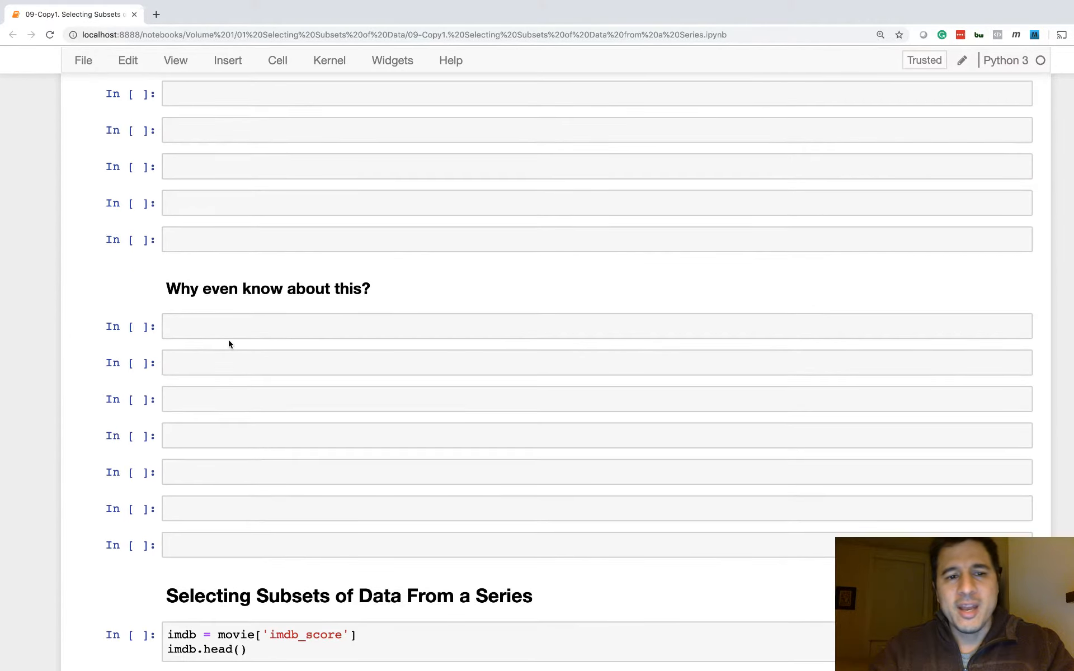
pyautogui.moveTo(268, 288)
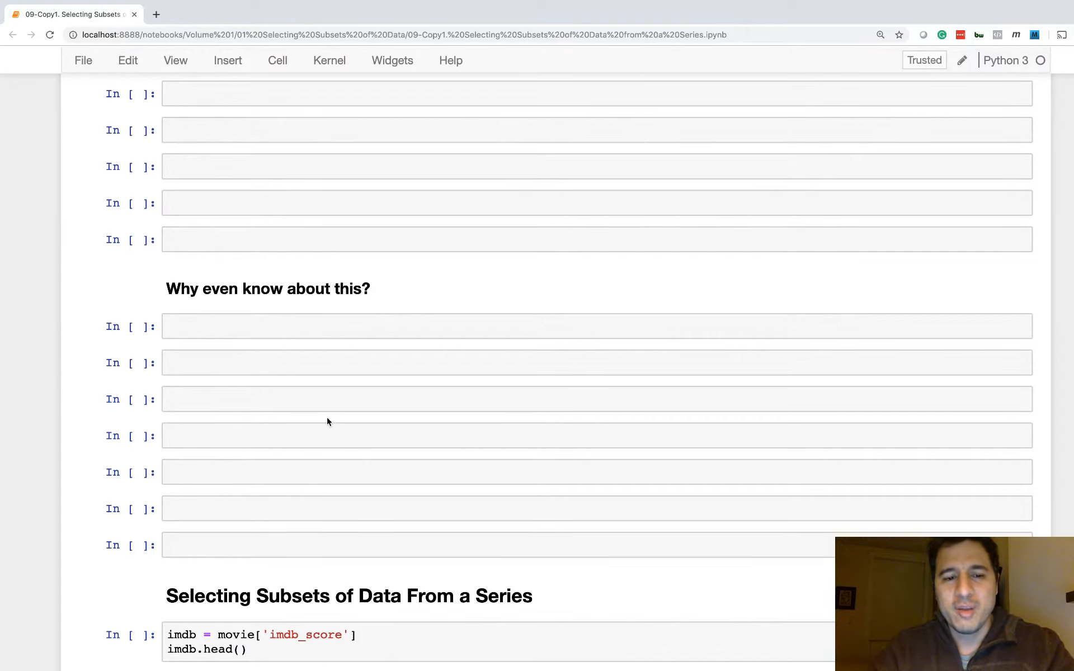
pyautogui.scroll(-3)
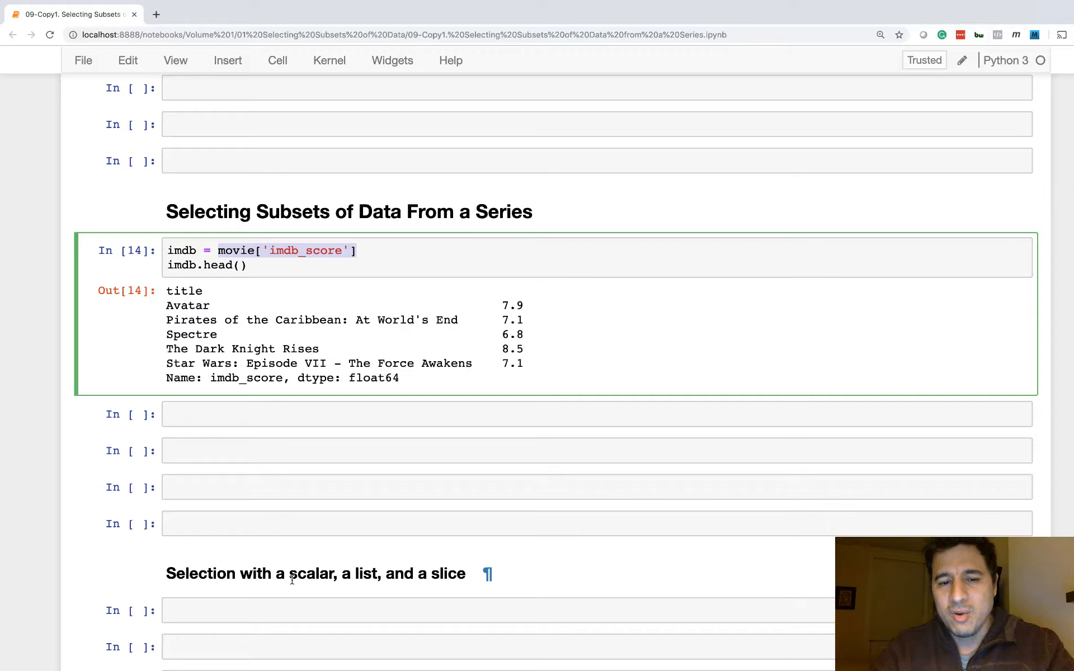
# - Run imdb.loc['Forrest Gump'] to return its single IMDb score 8.8
pyautogui.click(315, 573)
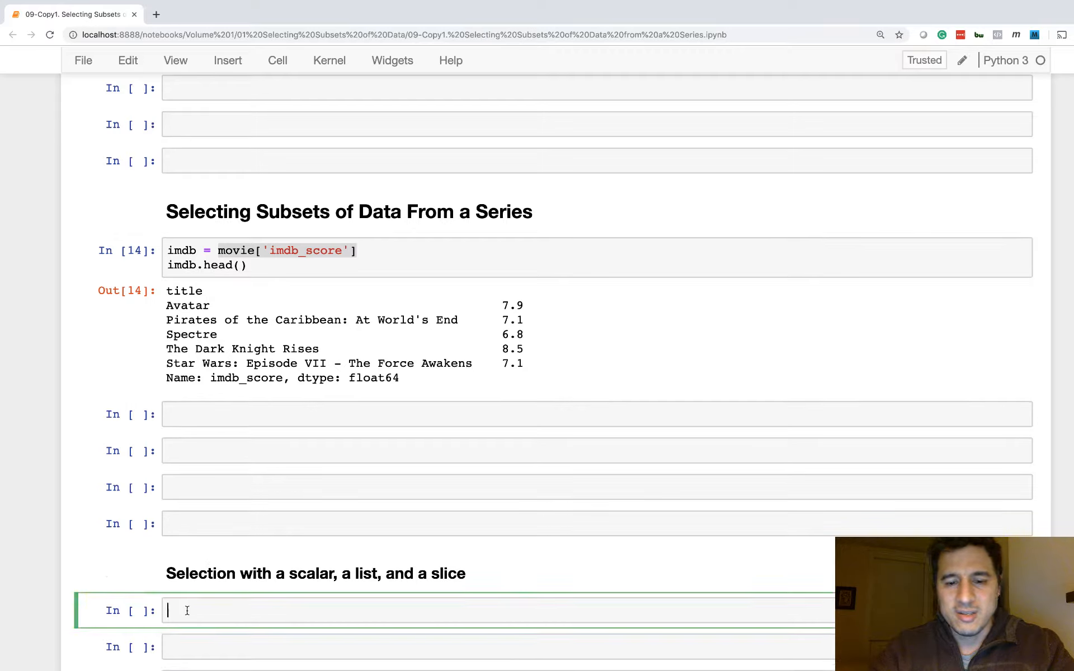
pyautogui.write('imdb')
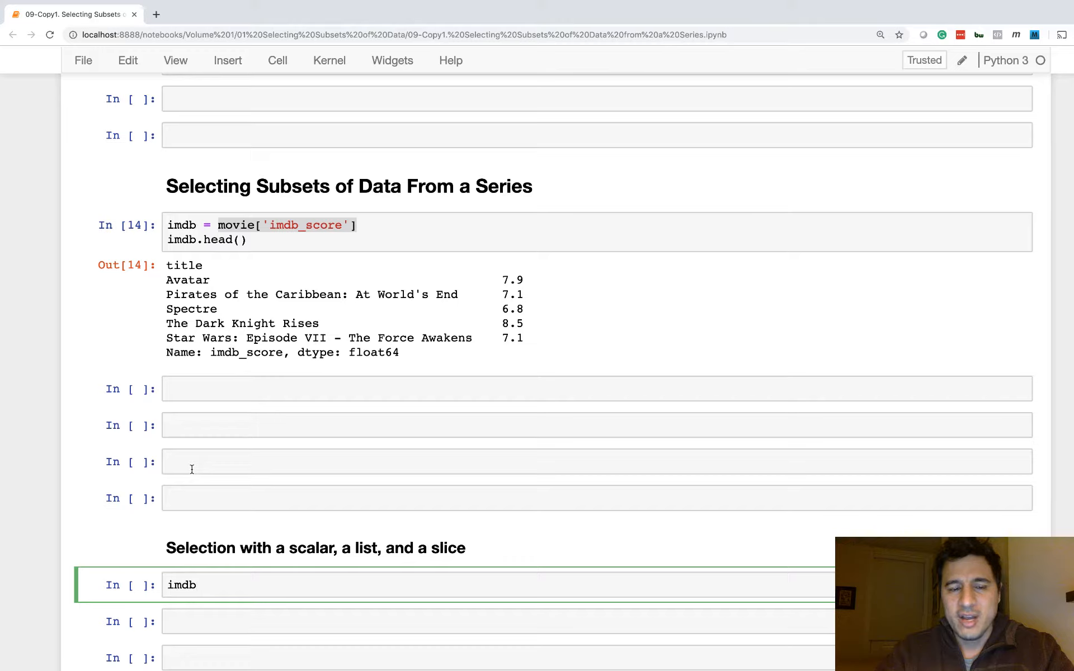
pyautogui.moveTo(255, 590)
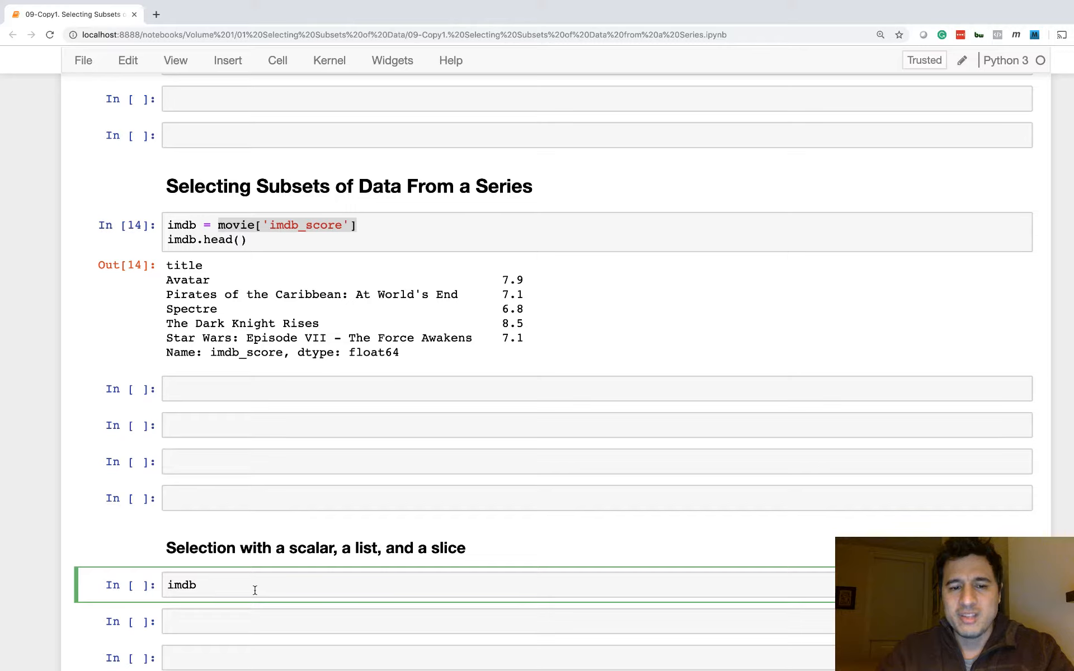
pyautogui.write('.loc')
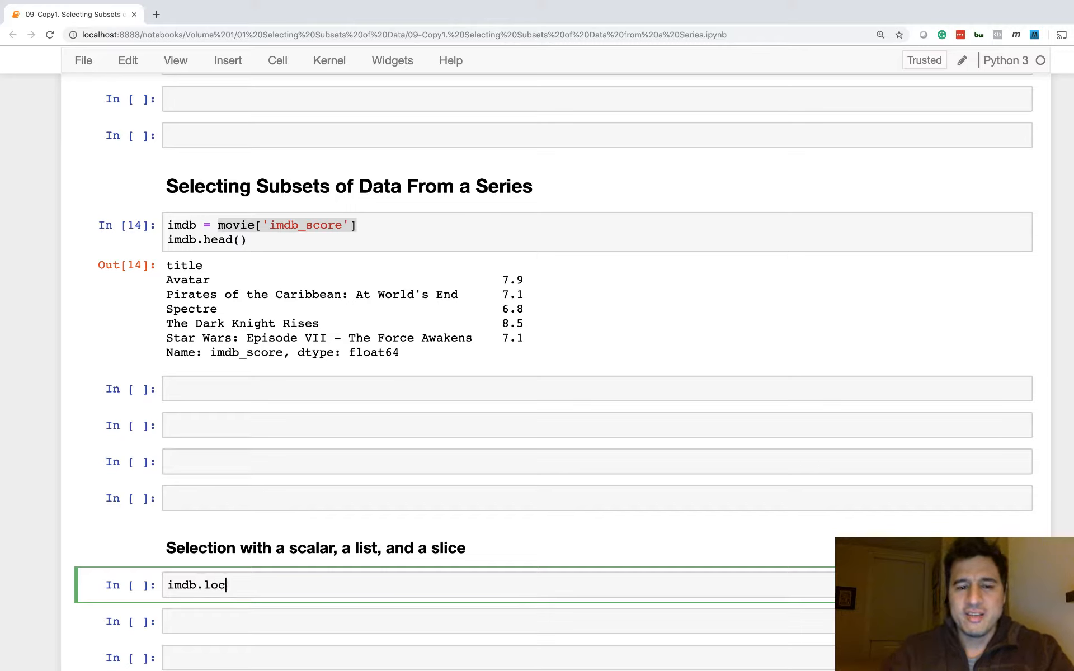
pyautogui.write('[]')
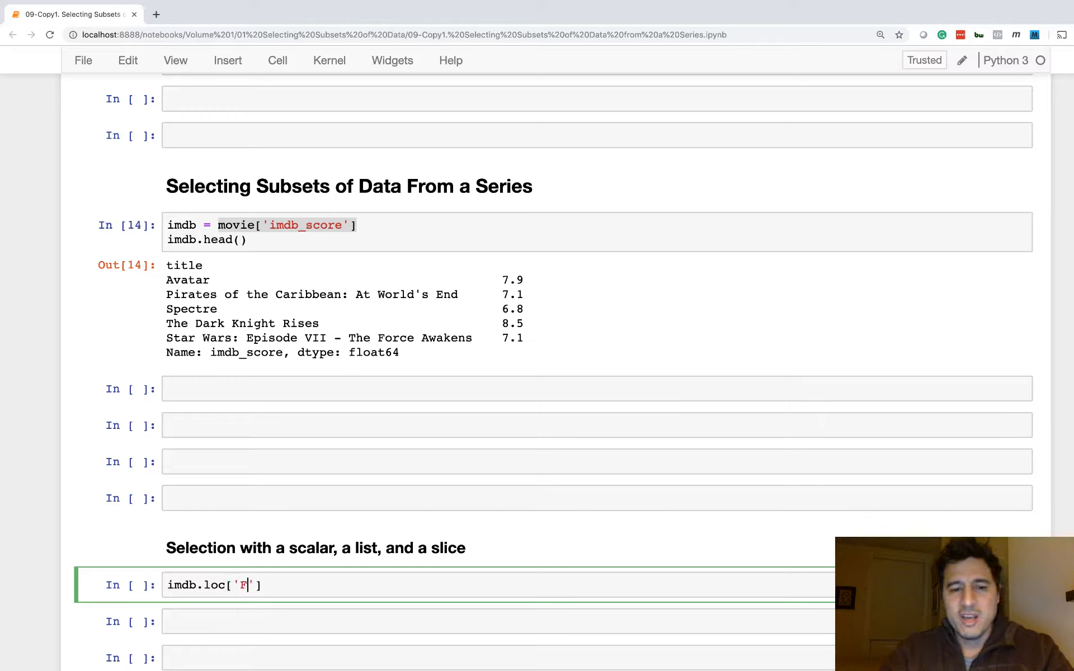
pyautogui.write('orrest Gump')
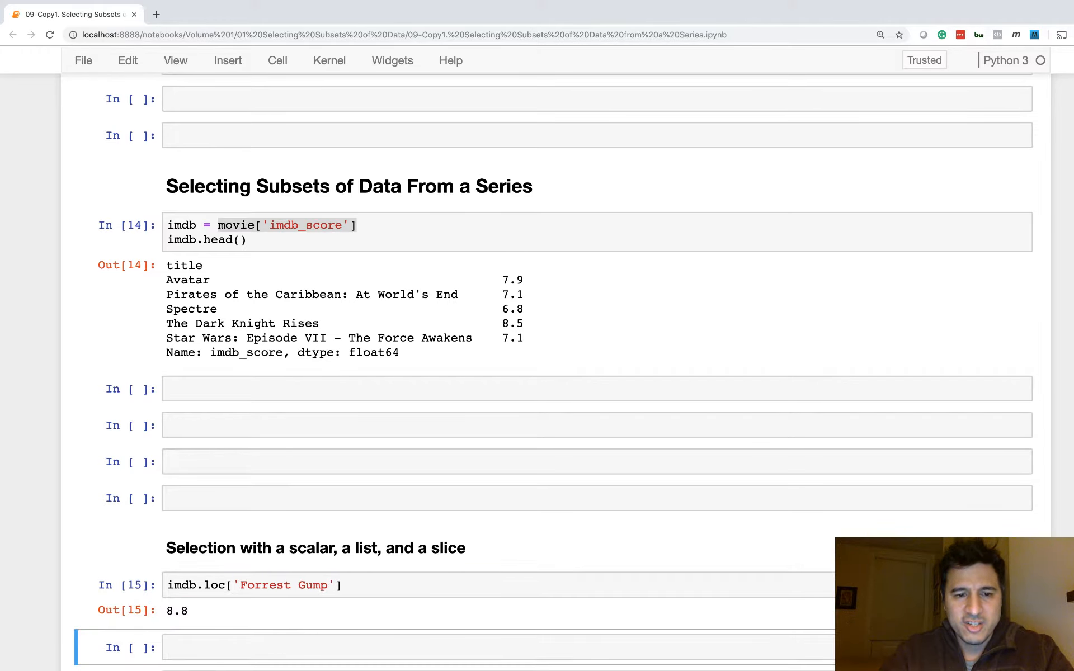
pyautogui.scroll(-3)
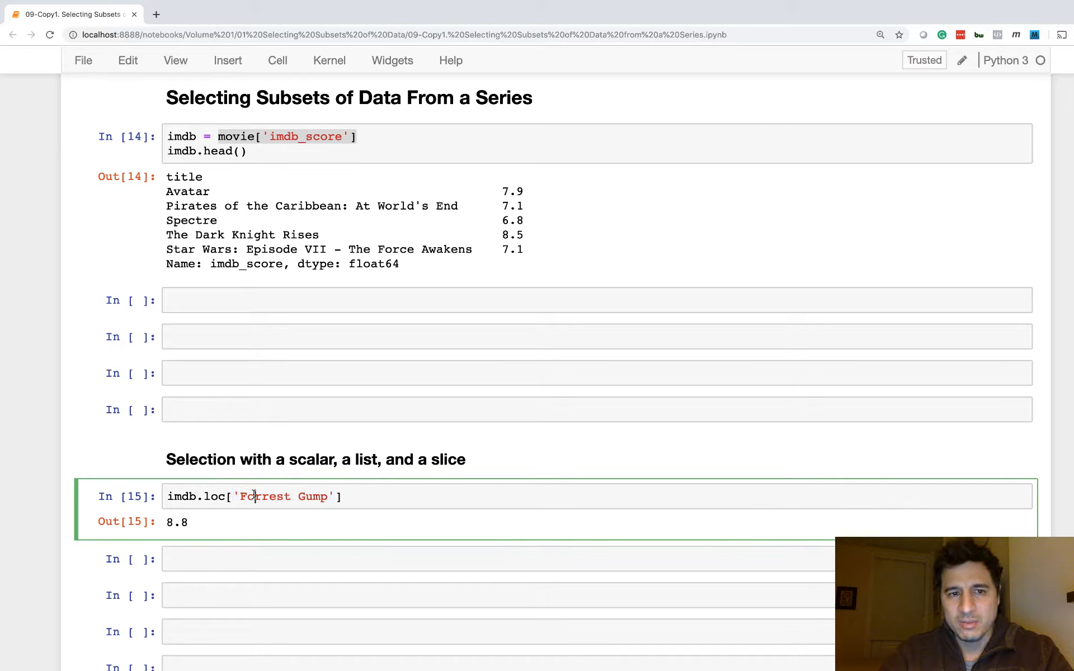
pyautogui.click(479, 558)
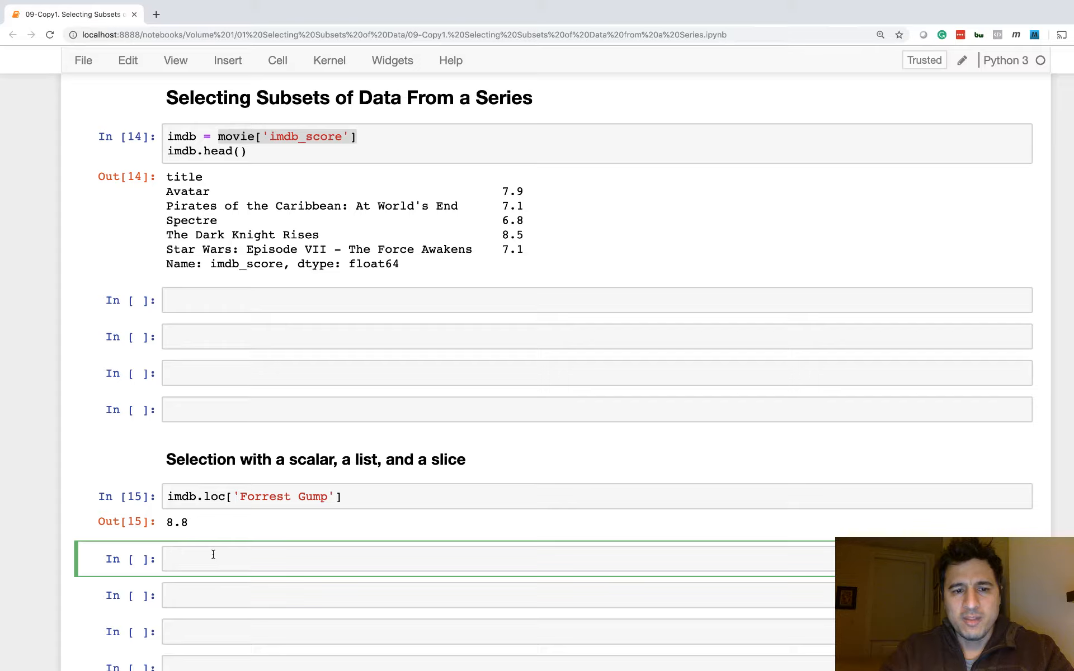
# - Define locs = ['Forrest Gump', 'Avatar'] as a list of title labels
pyautogui.write('locs')
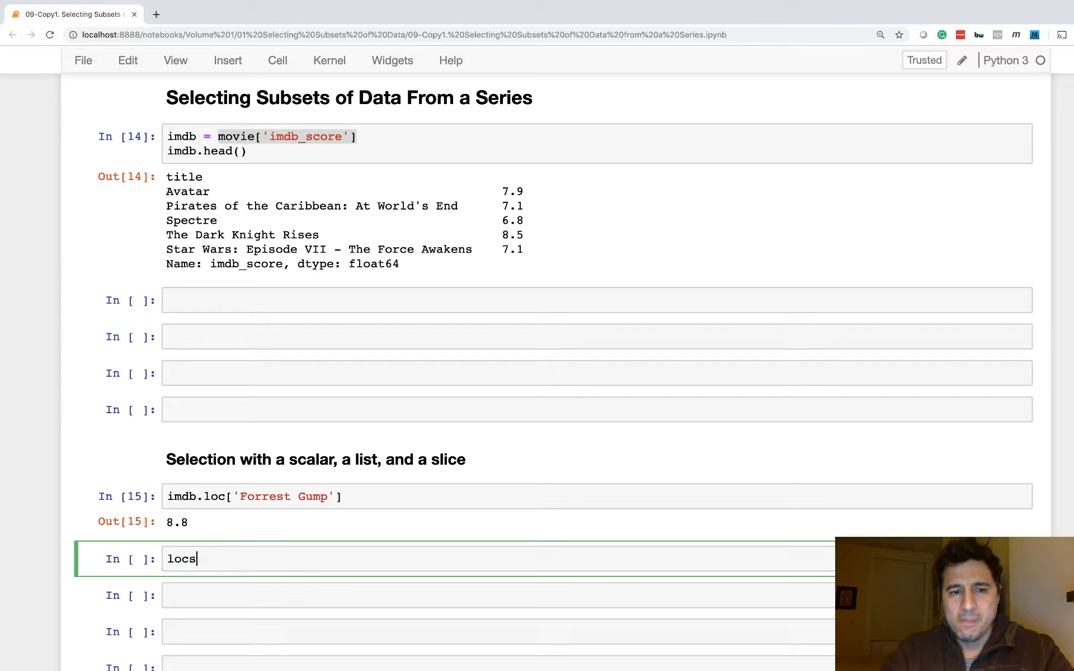
pyautogui.write("= ['']")
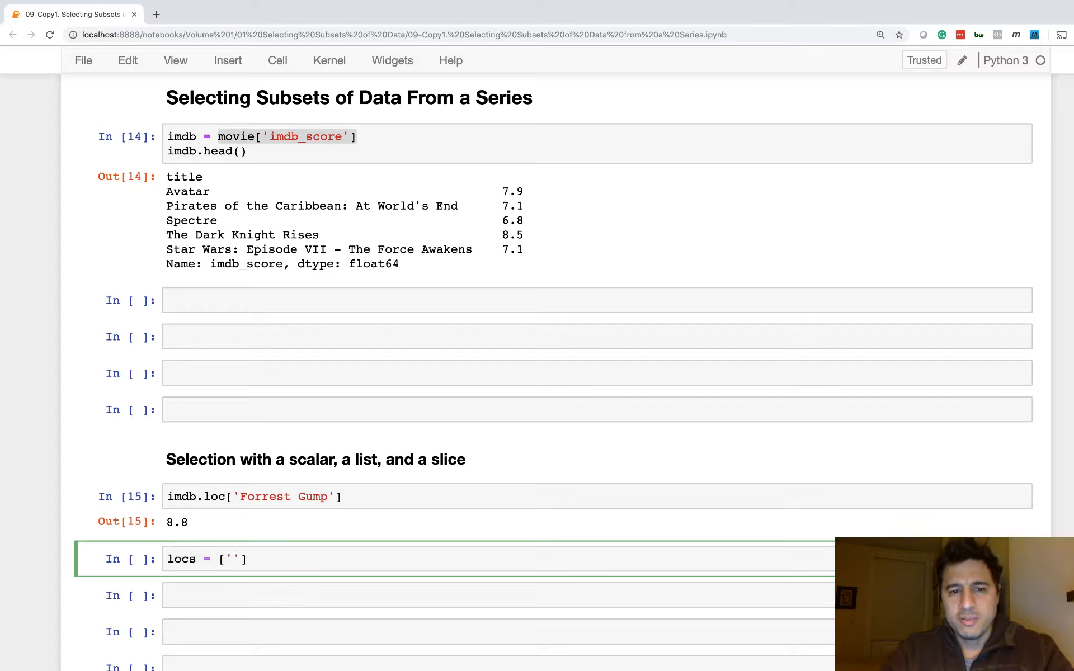
pyautogui.write('Forrest G')
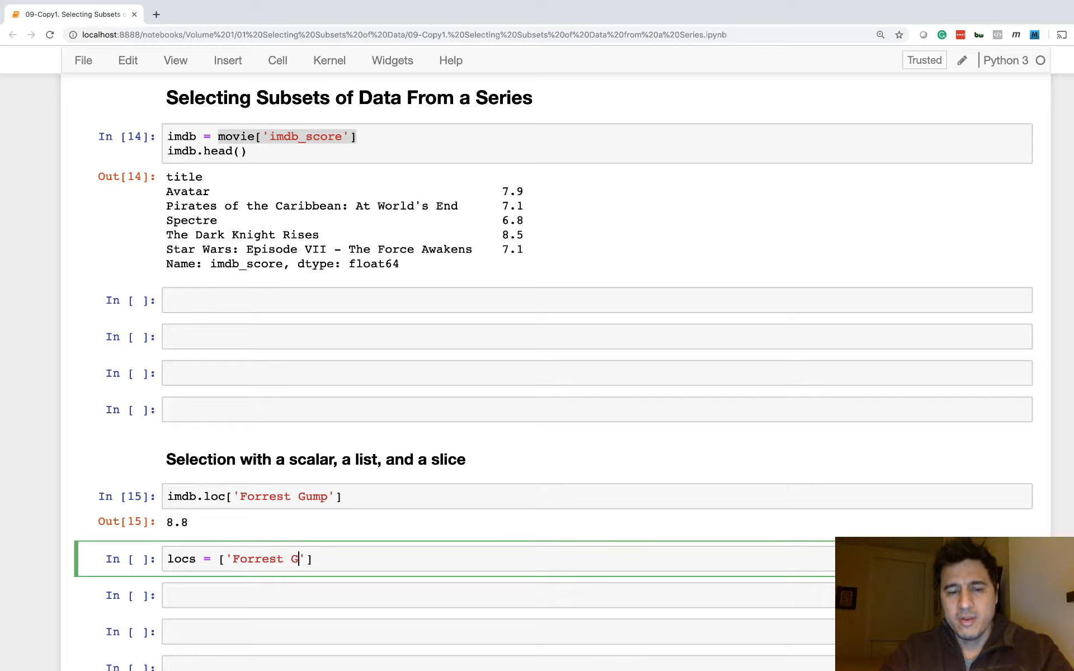
pyautogui.write("ump',")
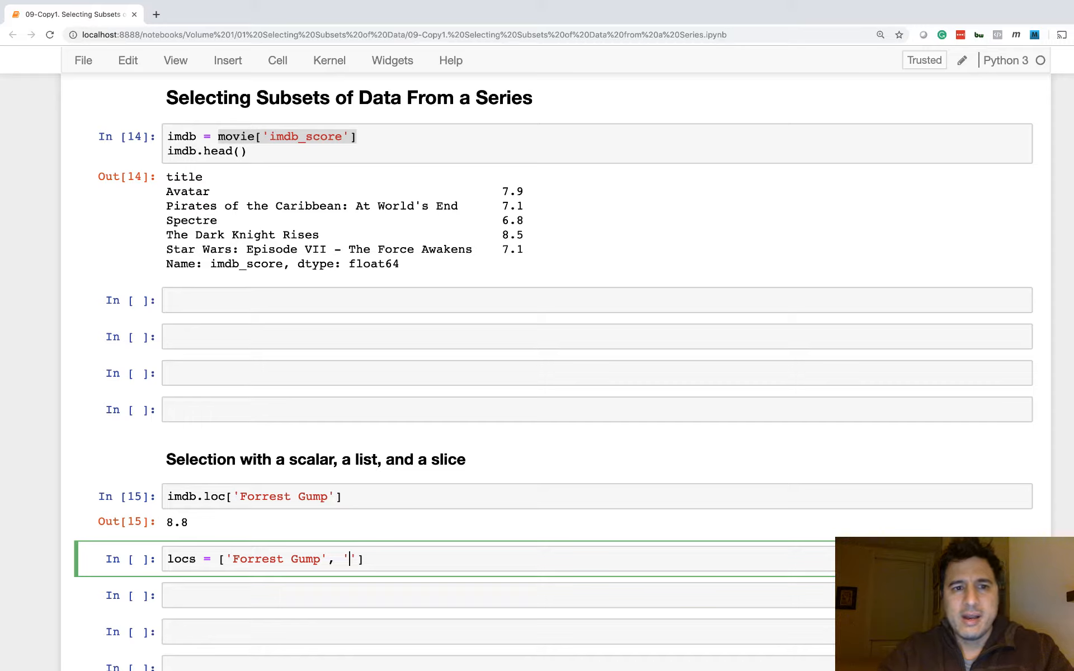
pyautogui.write('Avatar')
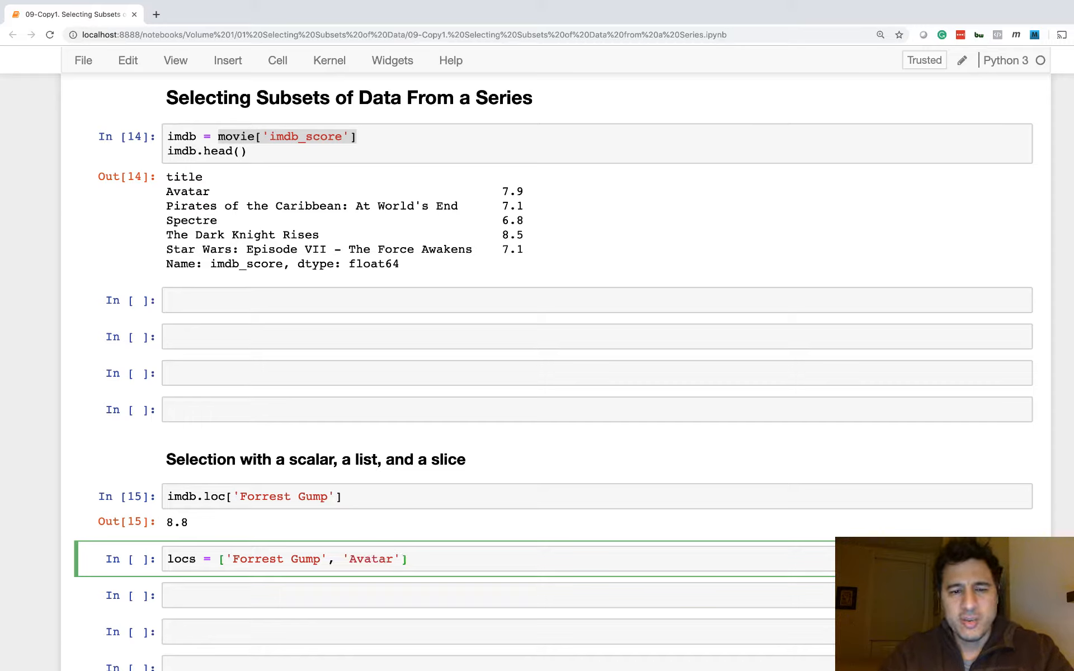
pyautogui.press('enter')
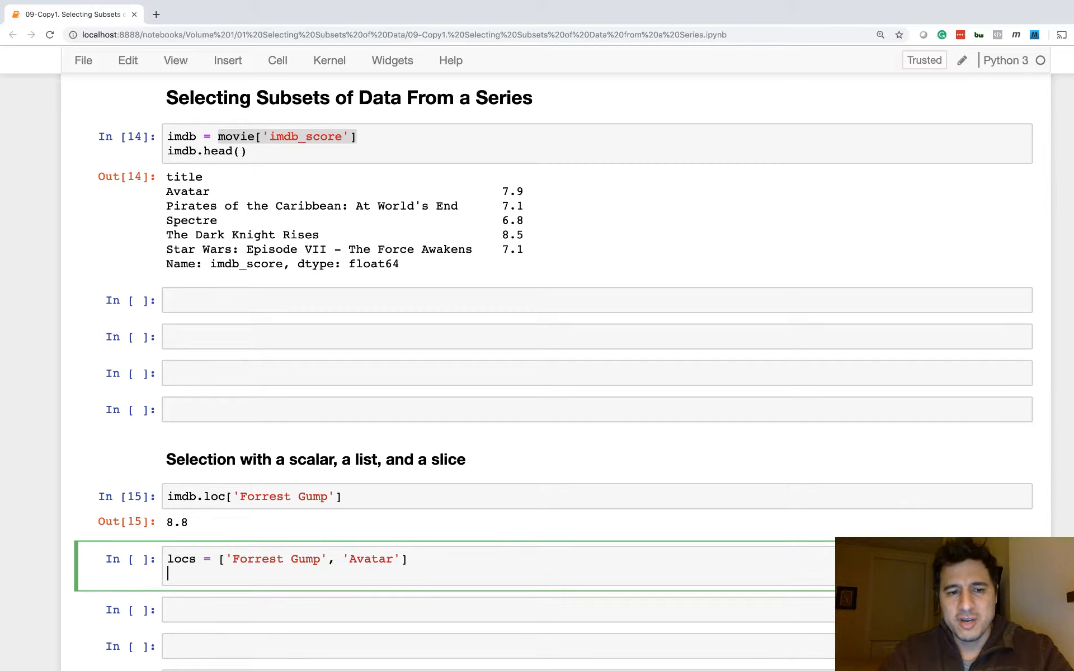
# - Run imdb.loc[locs] returning scores 8.8 for Forrest Gump and 7.9 for Avatar
pyautogui.write('imdb')
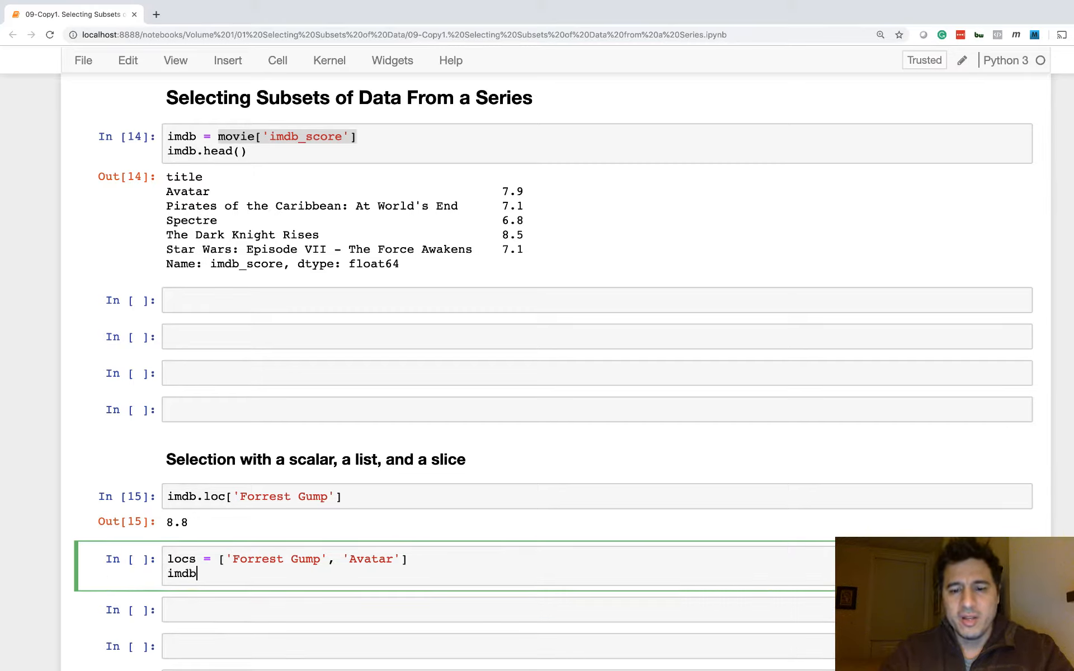
pyautogui.write('.loc[locs')
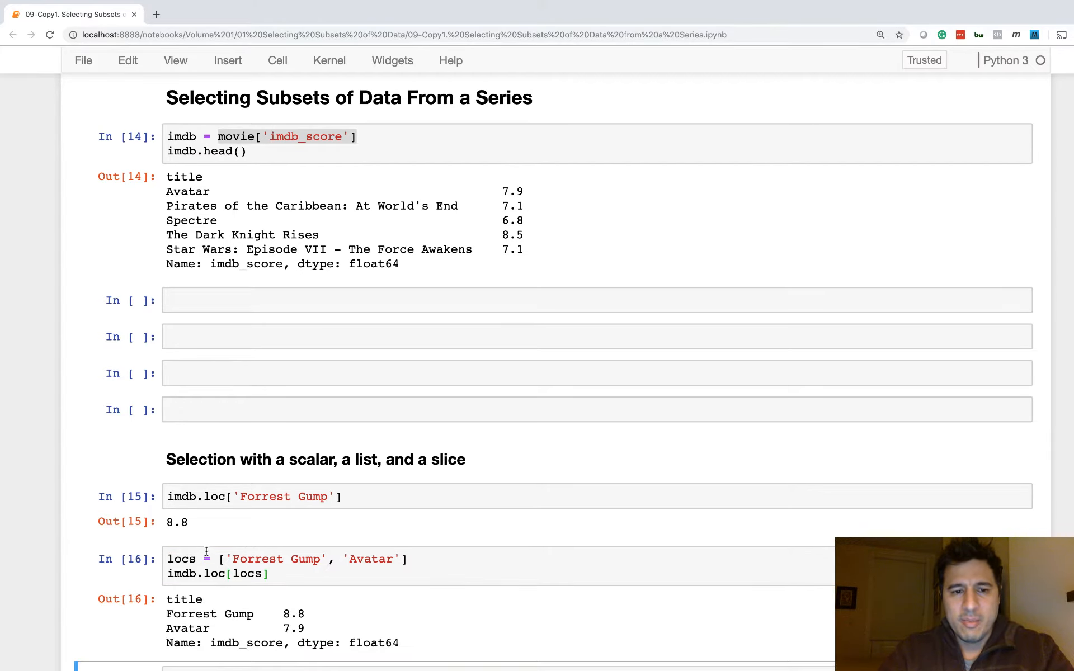
pyautogui.scroll(-3)
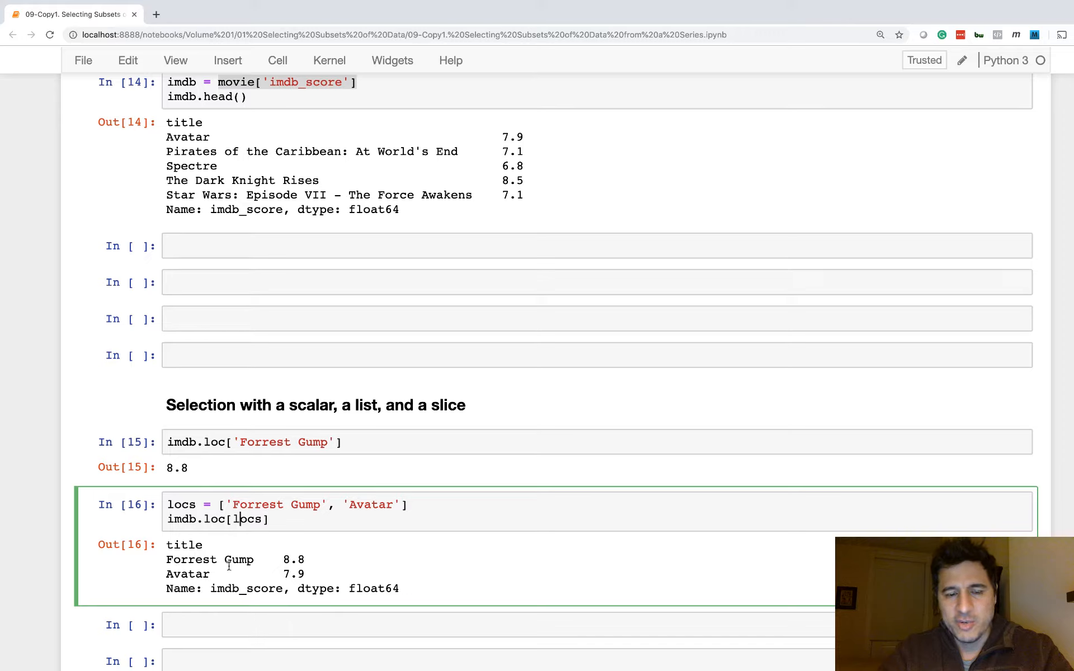
pyautogui.moveTo(166, 544); pyautogui.dragTo(400, 590)
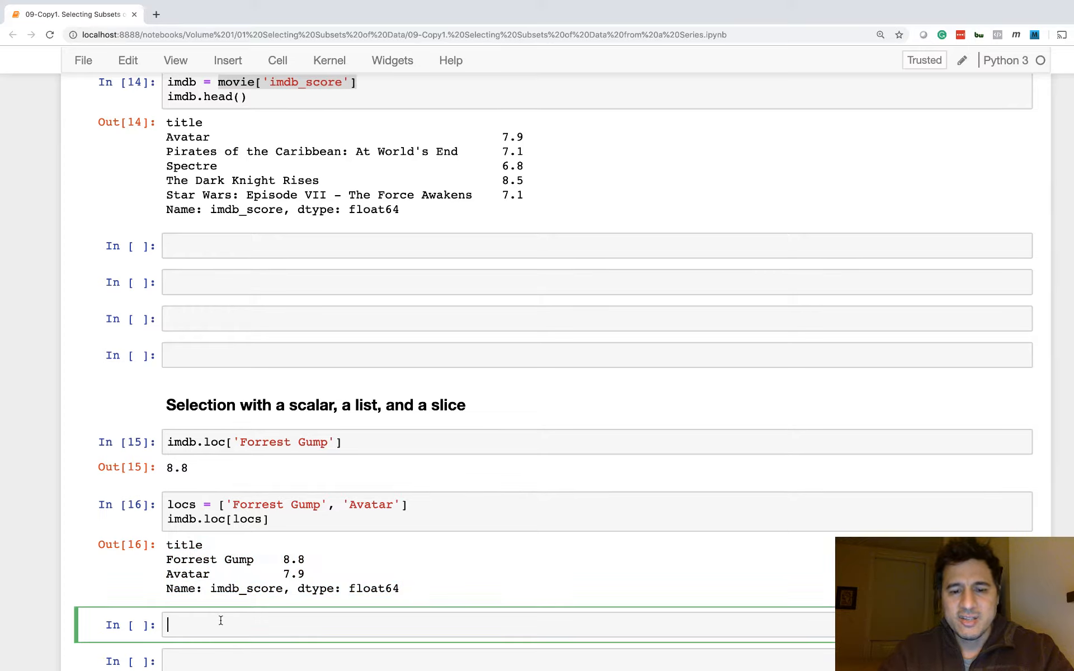
# - Run the label slice imdb.loc['Avatar':'Forrest Gump'] over the titles
pyautogui.write('imdb')
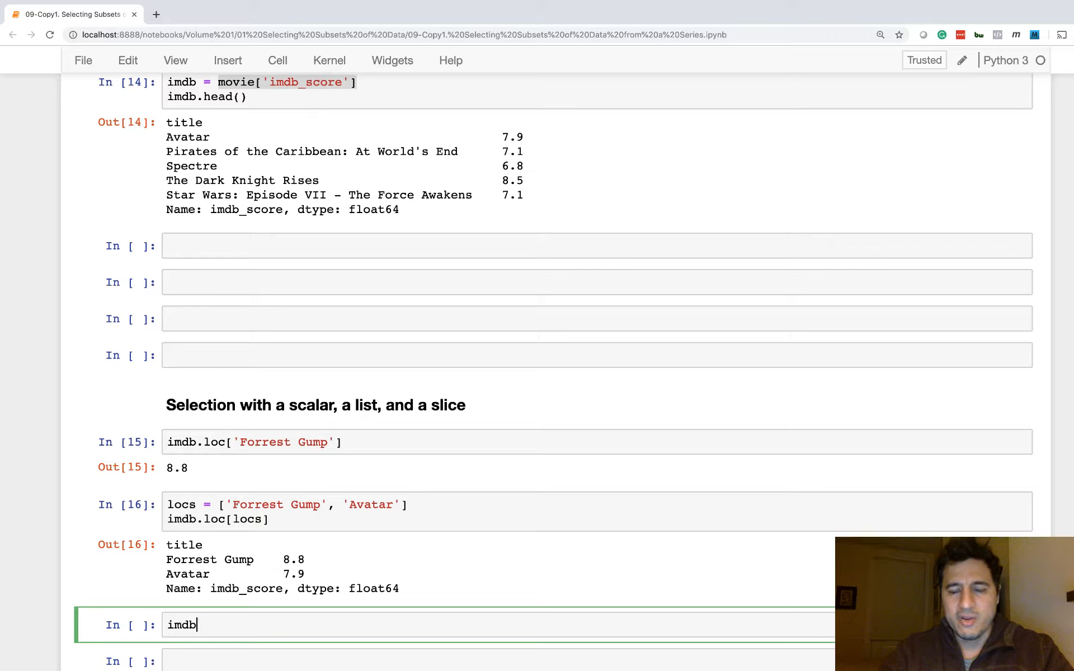
pyautogui.write('.')
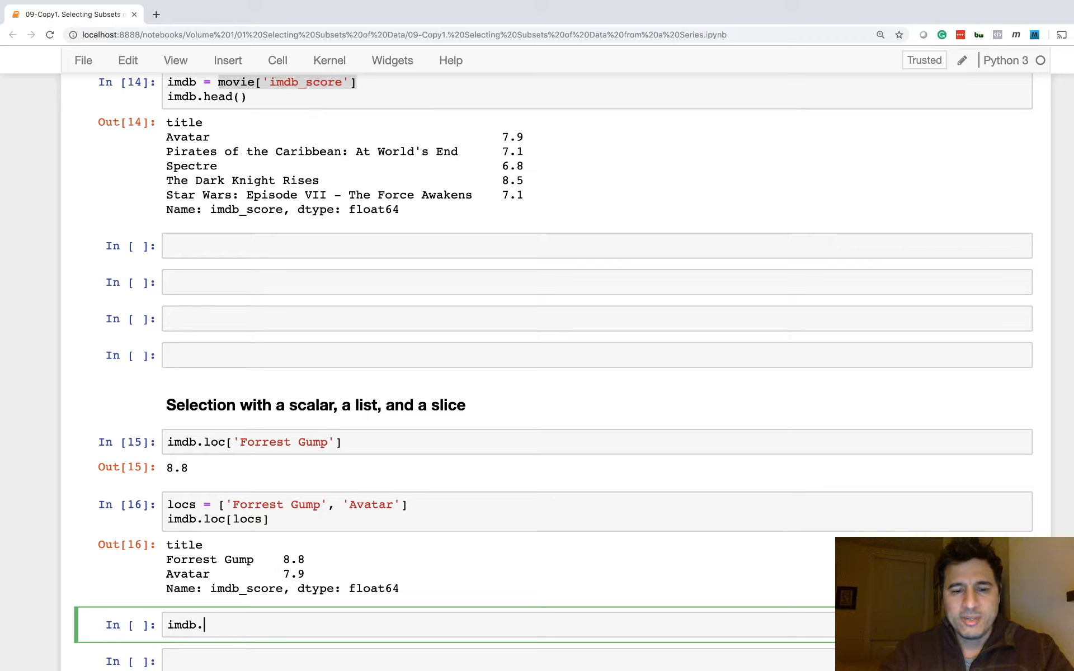
pyautogui.write("loc['A']")
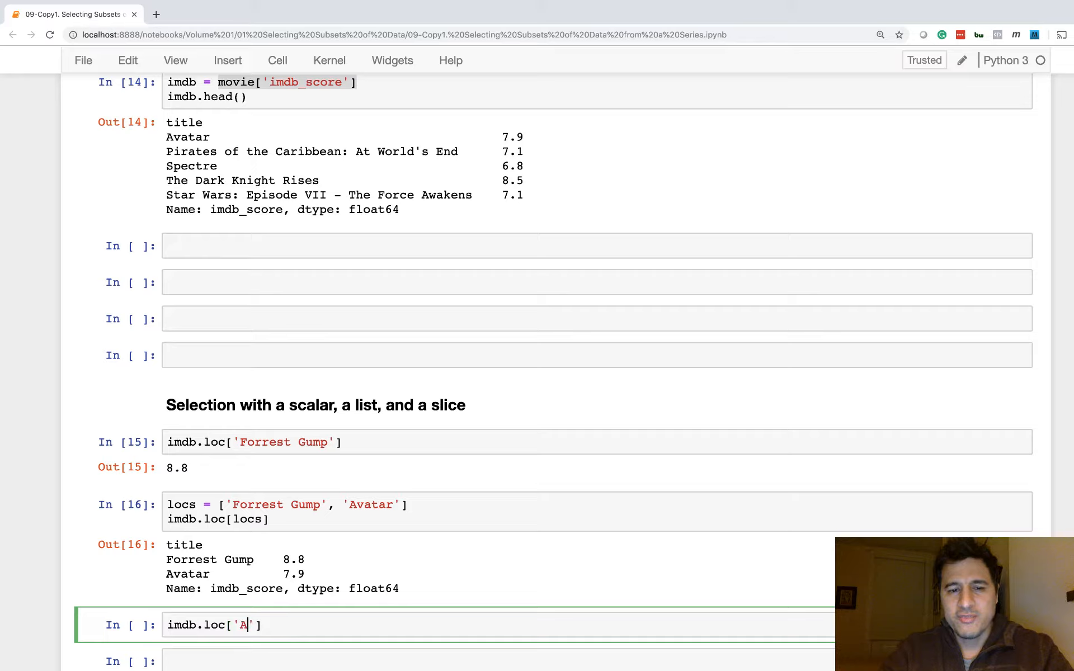
pyautogui.write('vatar')
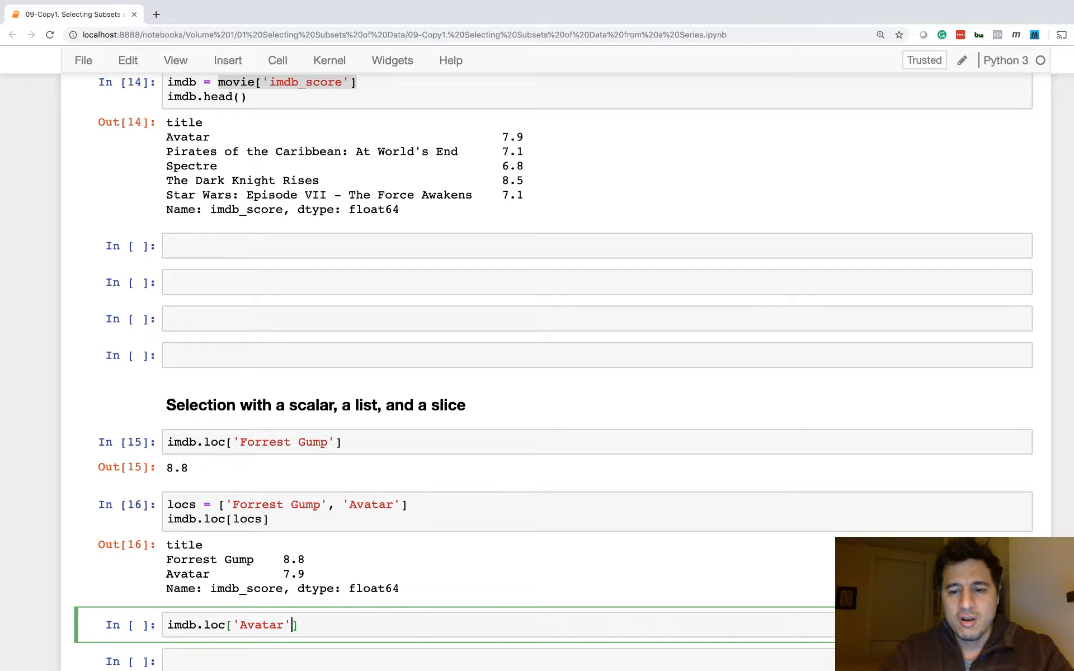
pyautogui.write(":'Forr'")
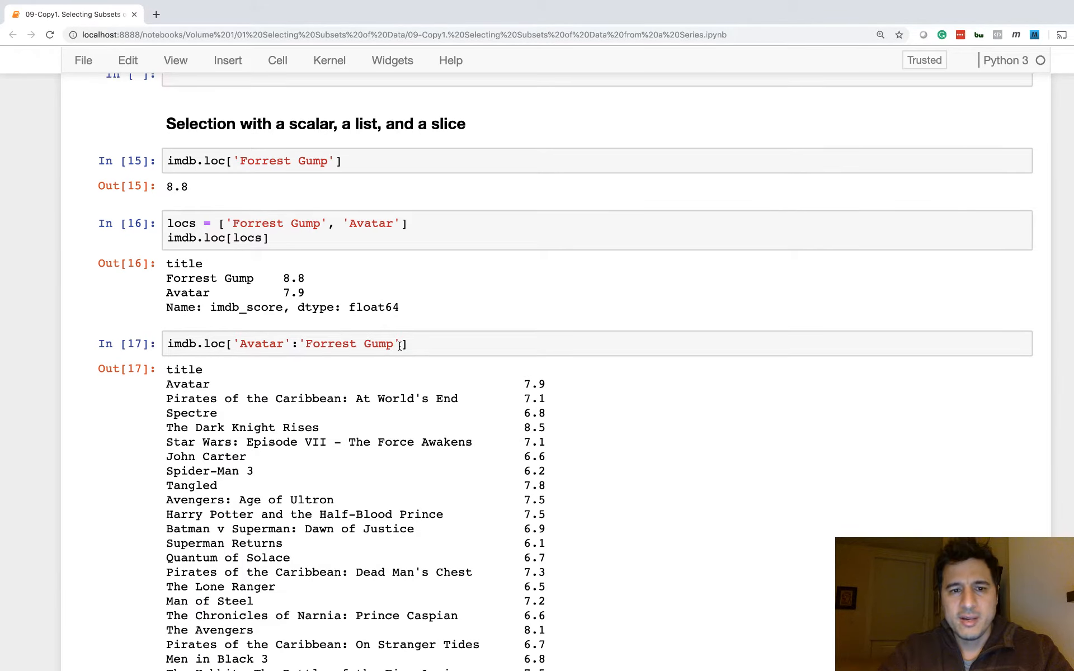
pyautogui.scroll(-3)
pyautogui.write(':100')
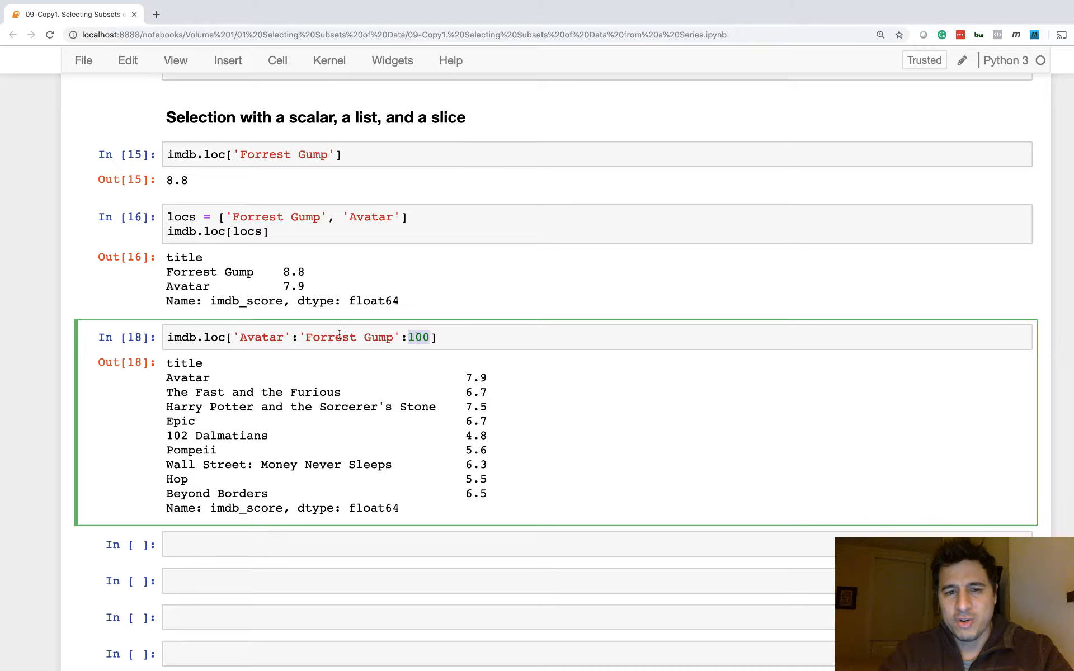
pyautogui.moveTo(365, 351)
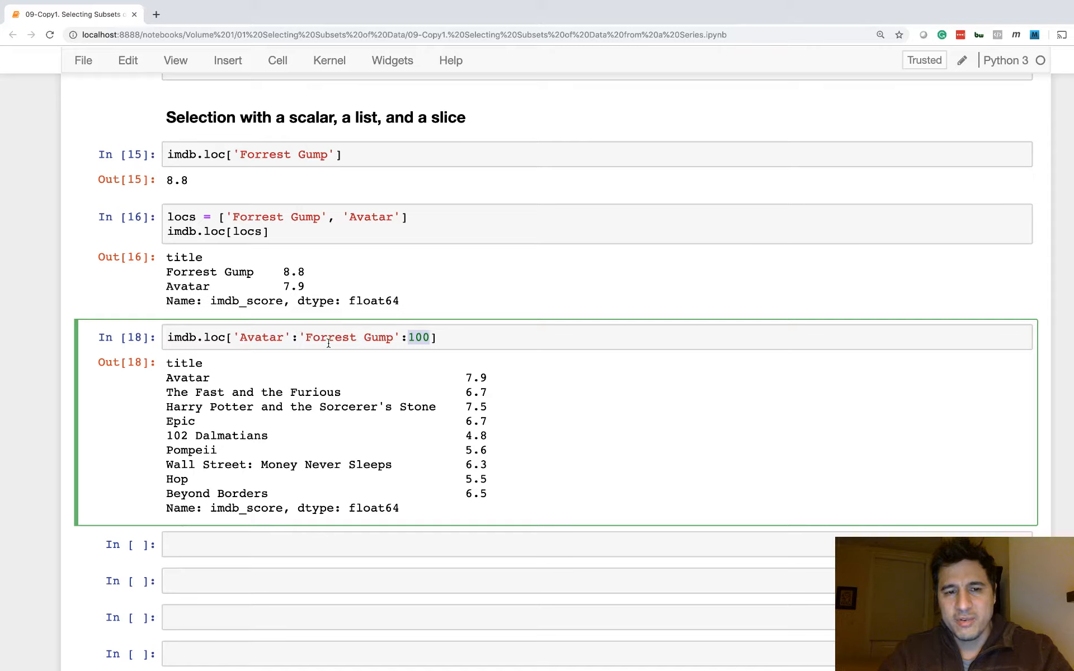
pyautogui.moveTo(221, 490)
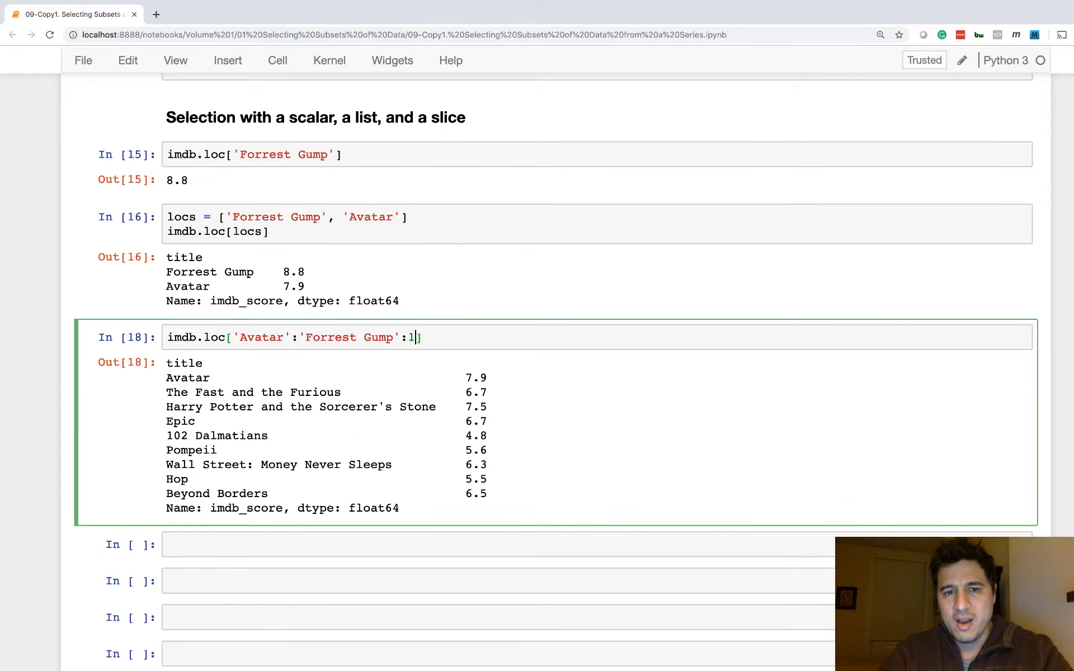
# - Add step 100 to the slice, showing nine sampled IMDb scores
pyautogui.scroll(-3)
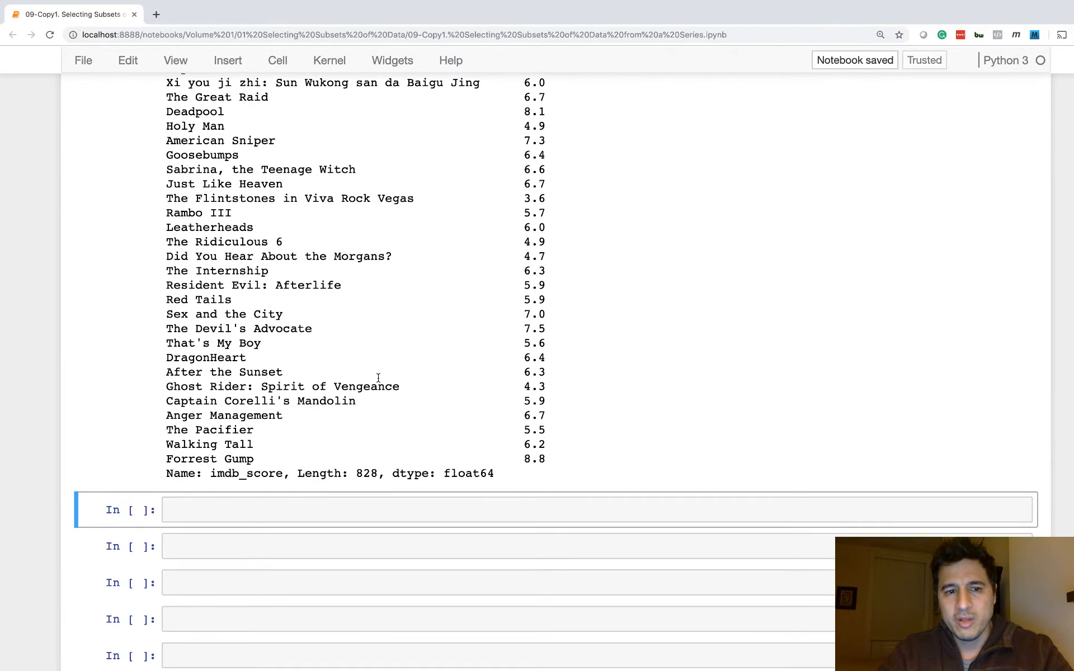
pyautogui.doubleClick(209, 459)
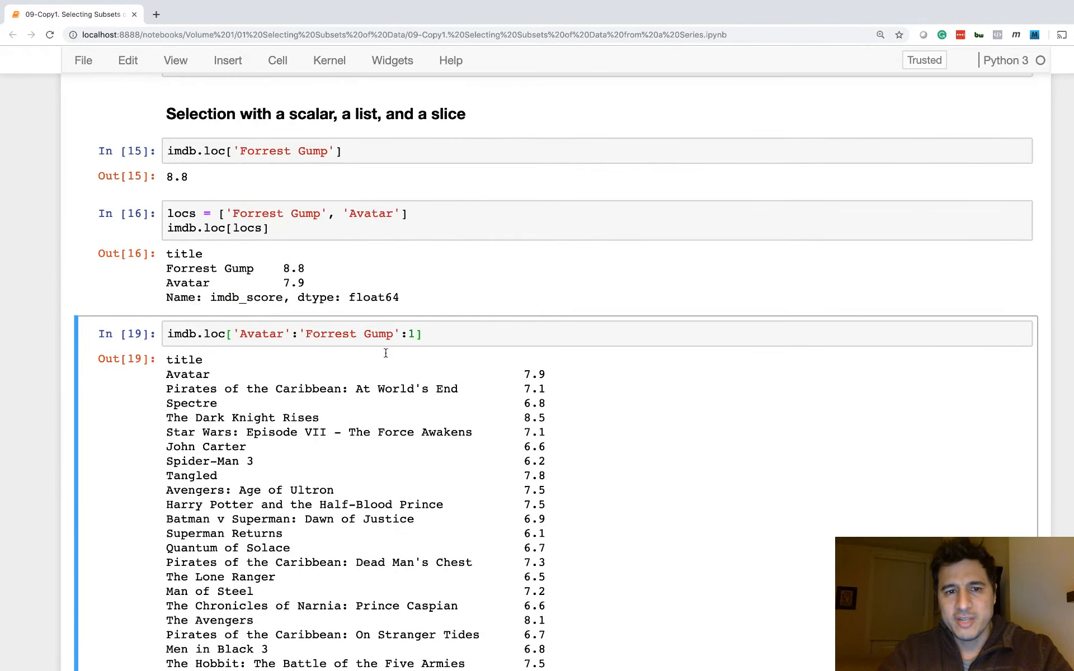
pyautogui.write('00')
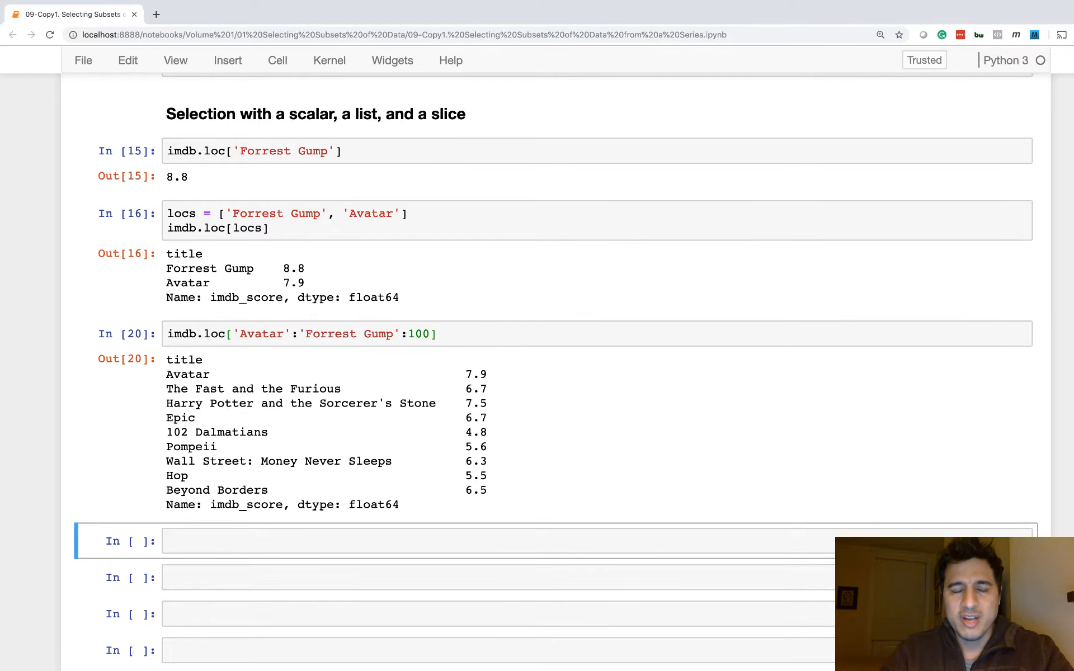
pyautogui.scroll(-3)
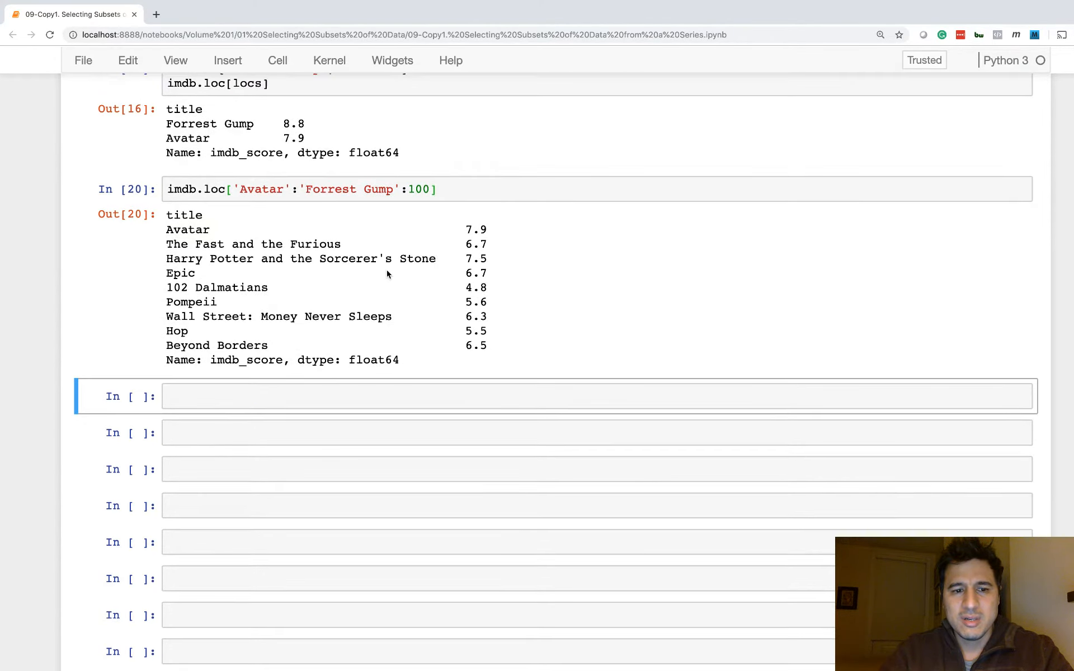
# - Run imdb.iloc[100] returning 6.7 and imdb.iloc[[100, 200, 500]] returning three scores
pyautogui.scroll(-3)
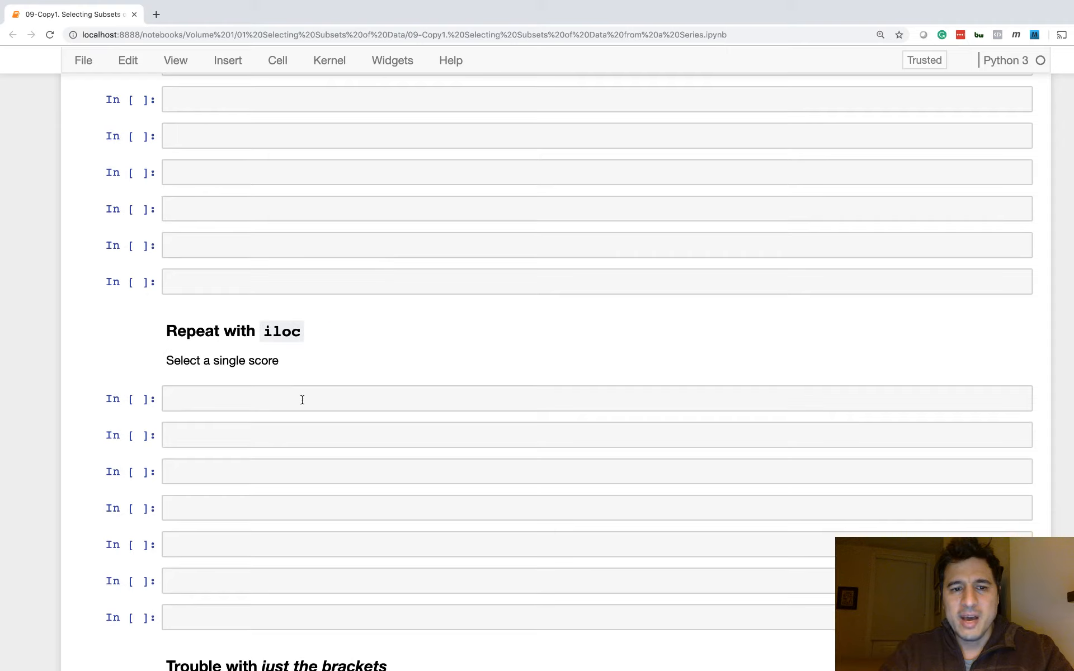
pyautogui.write('imdb')
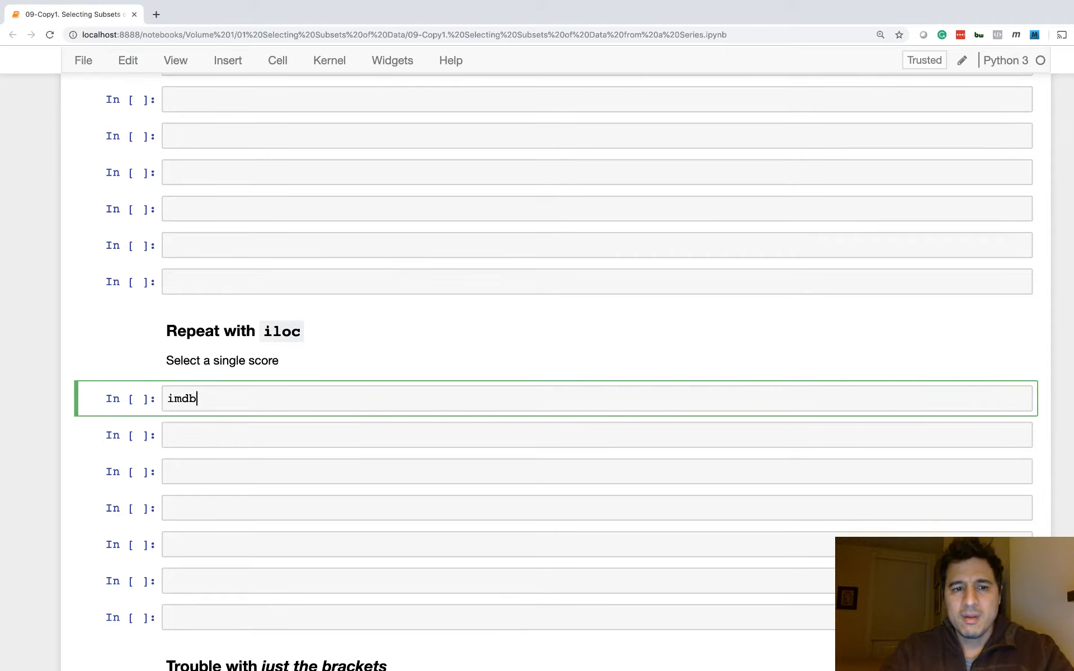
pyautogui.write('.iloc[]')
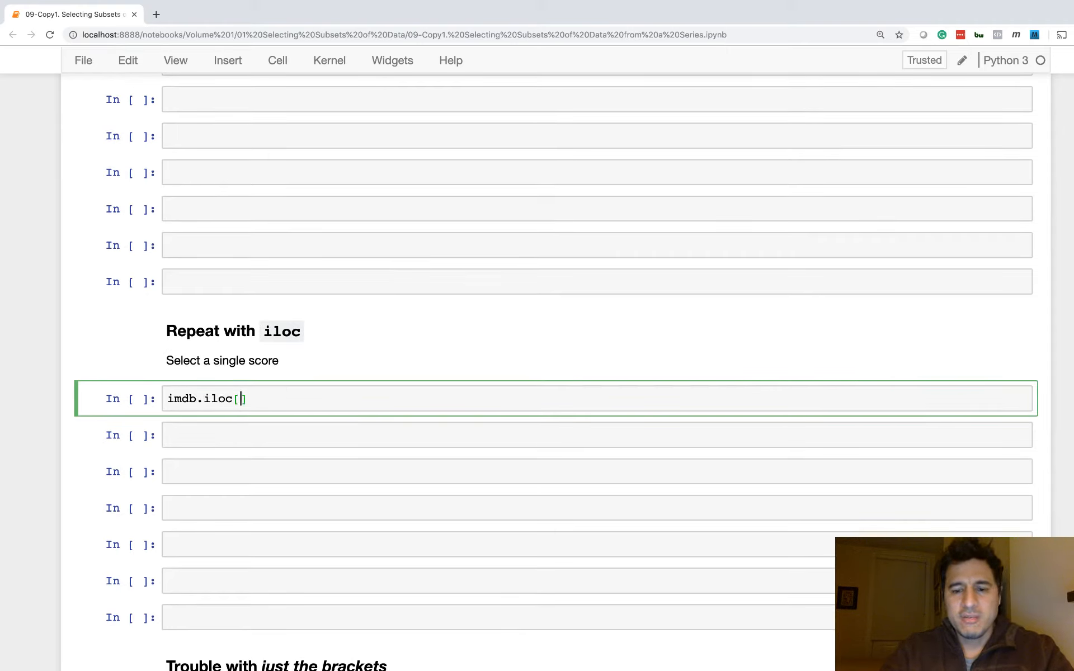
pyautogui.write('100')
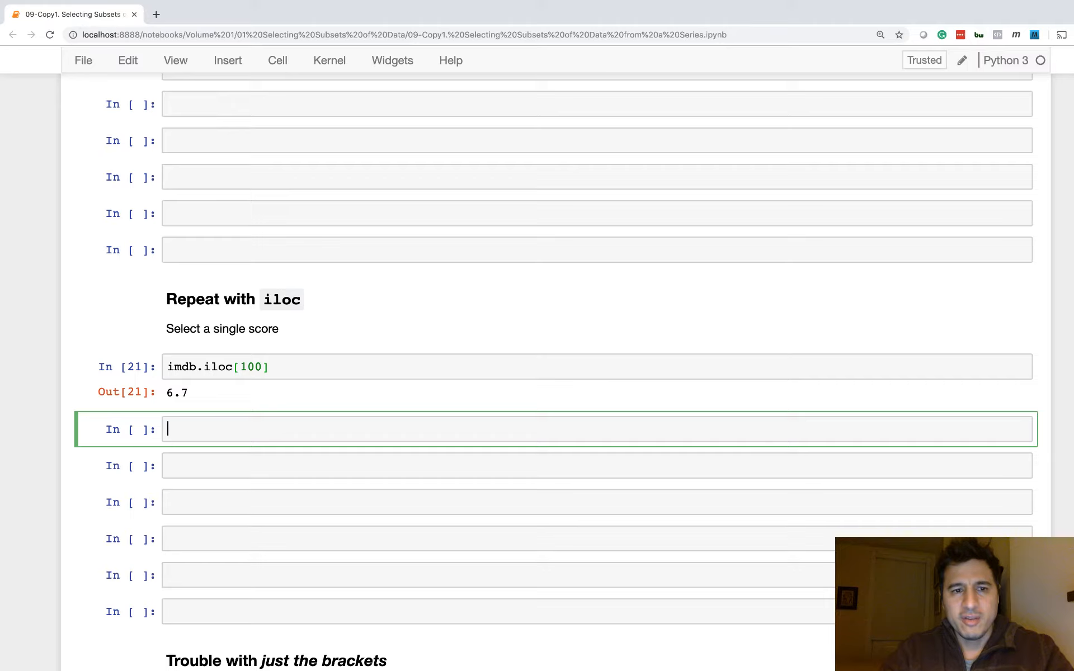
pyautogui.write('i')
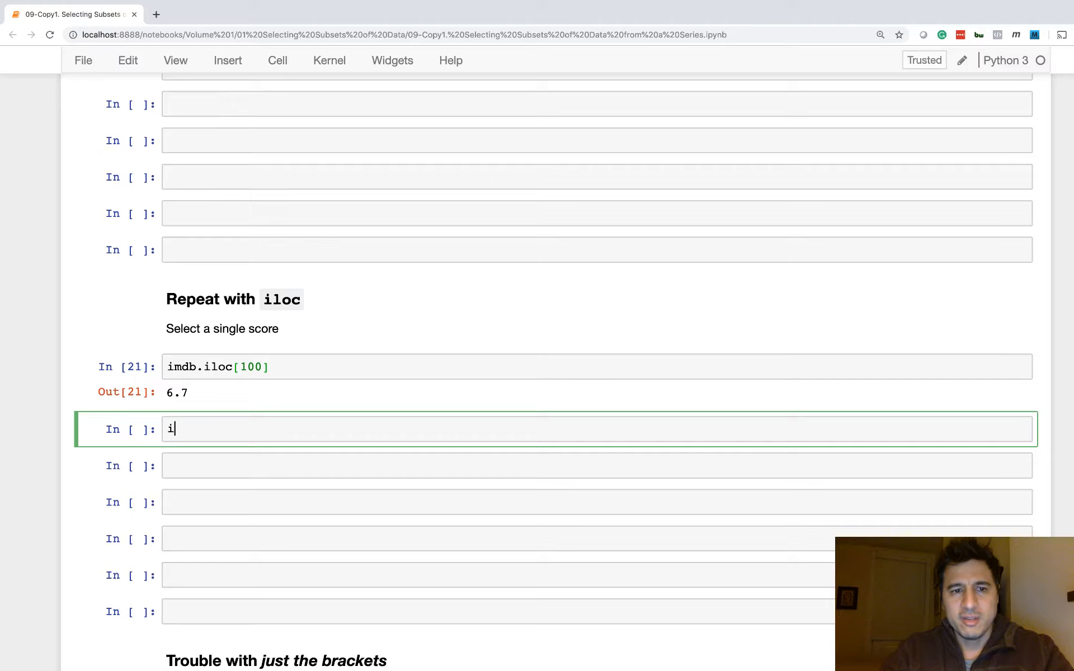
pyautogui.write('mdb.iloc')
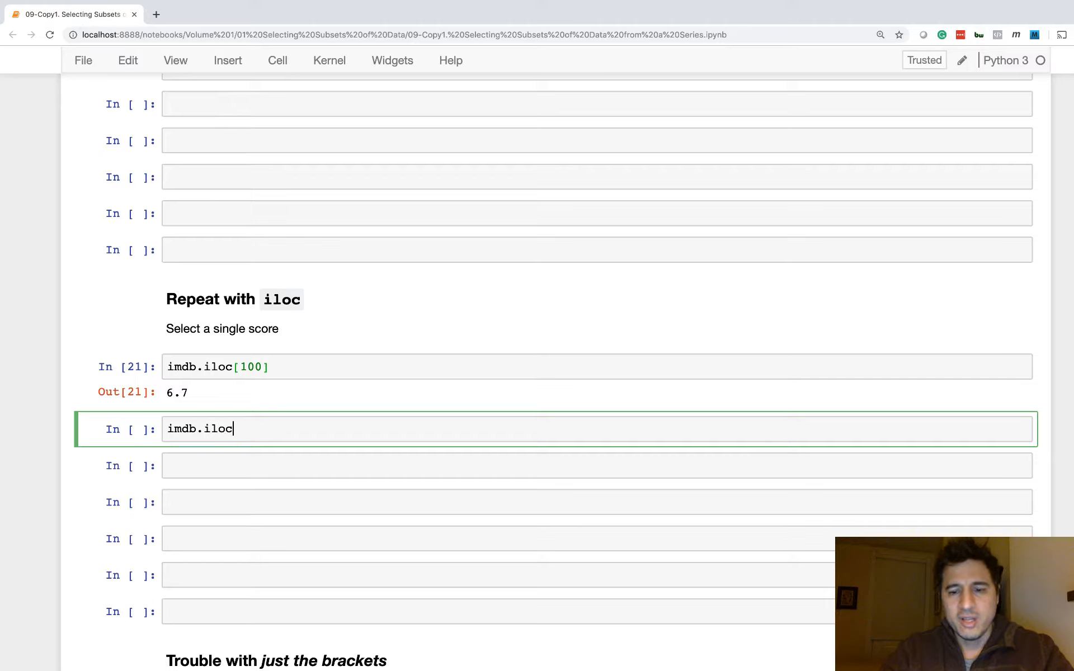
pyautogui.write('[[100]]')
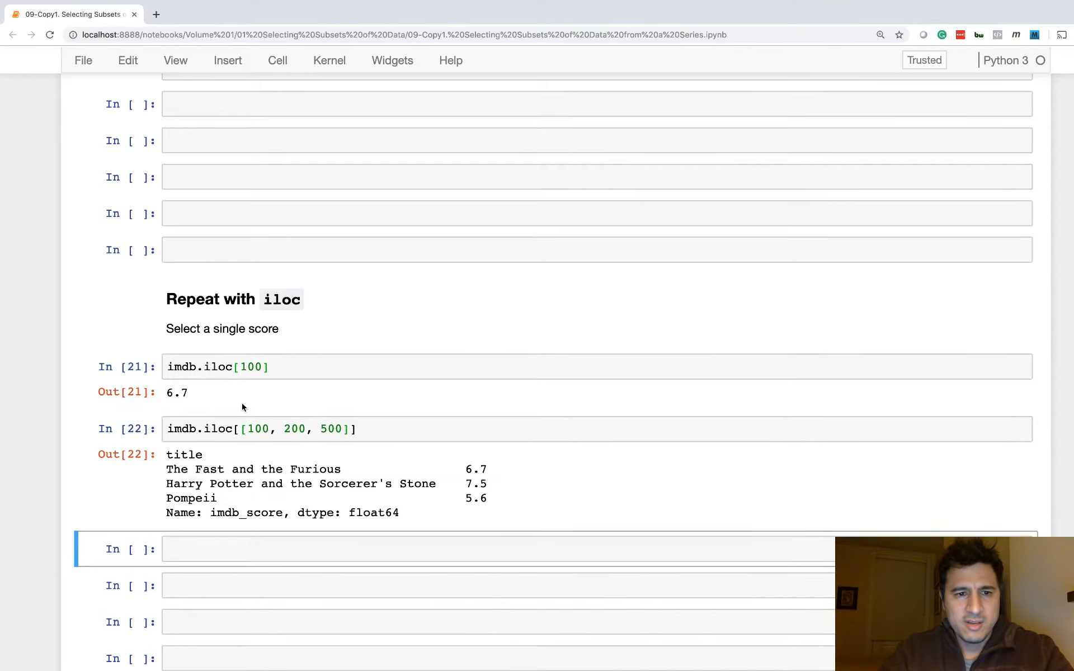
pyautogui.moveTo(210, 480)
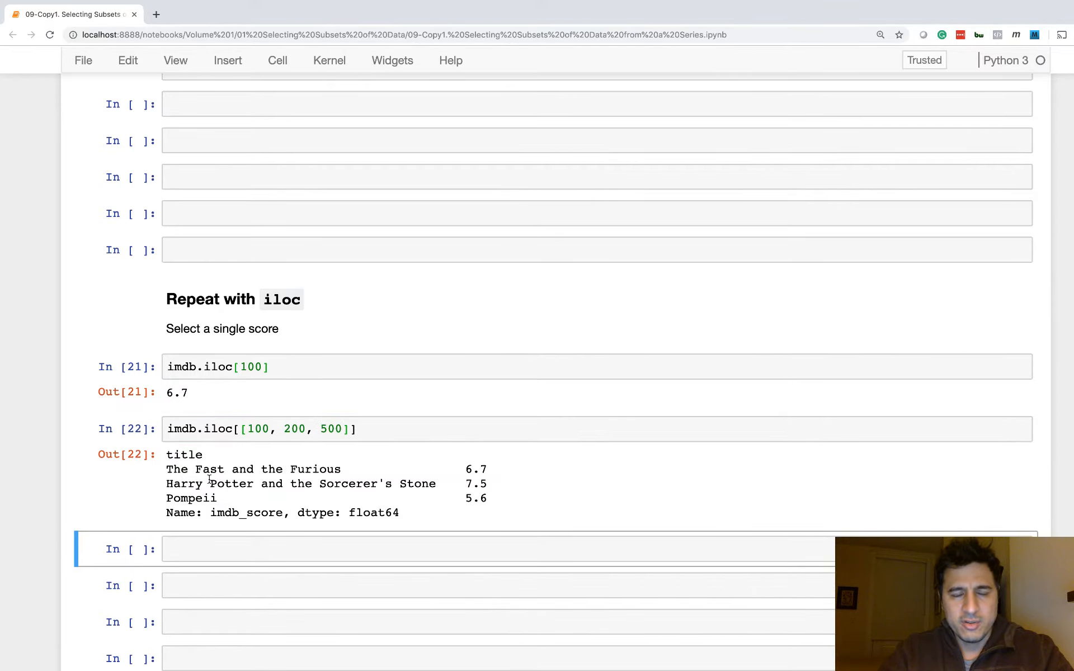
# - Run imdb.iloc[100:200:20] returning every 20th score as five values
pyautogui.write('imd')
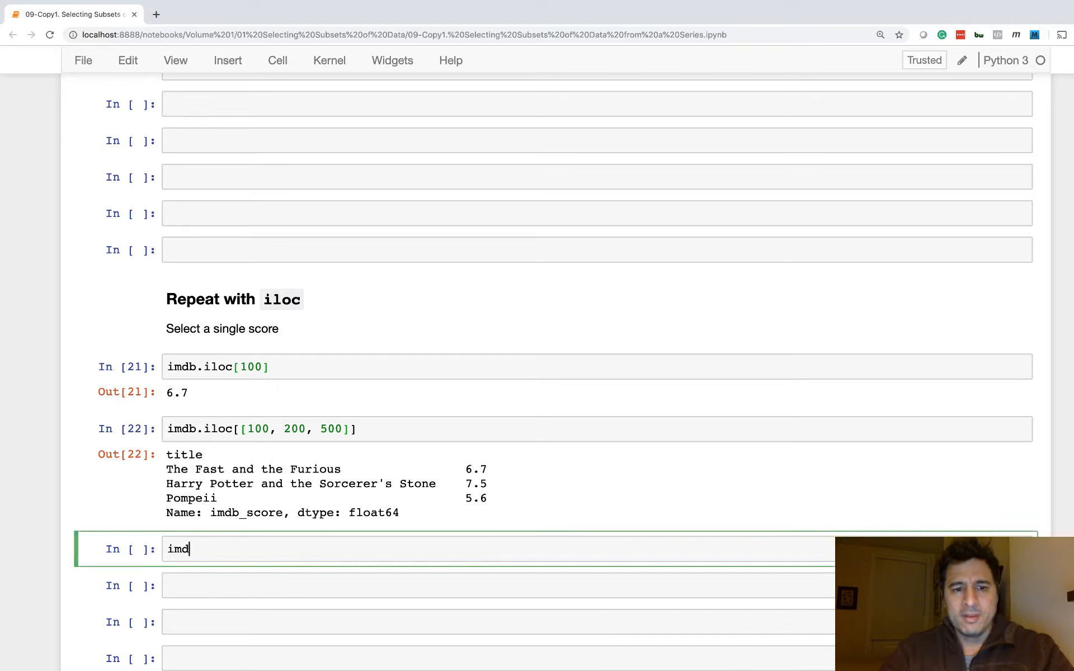
pyautogui.write('b')
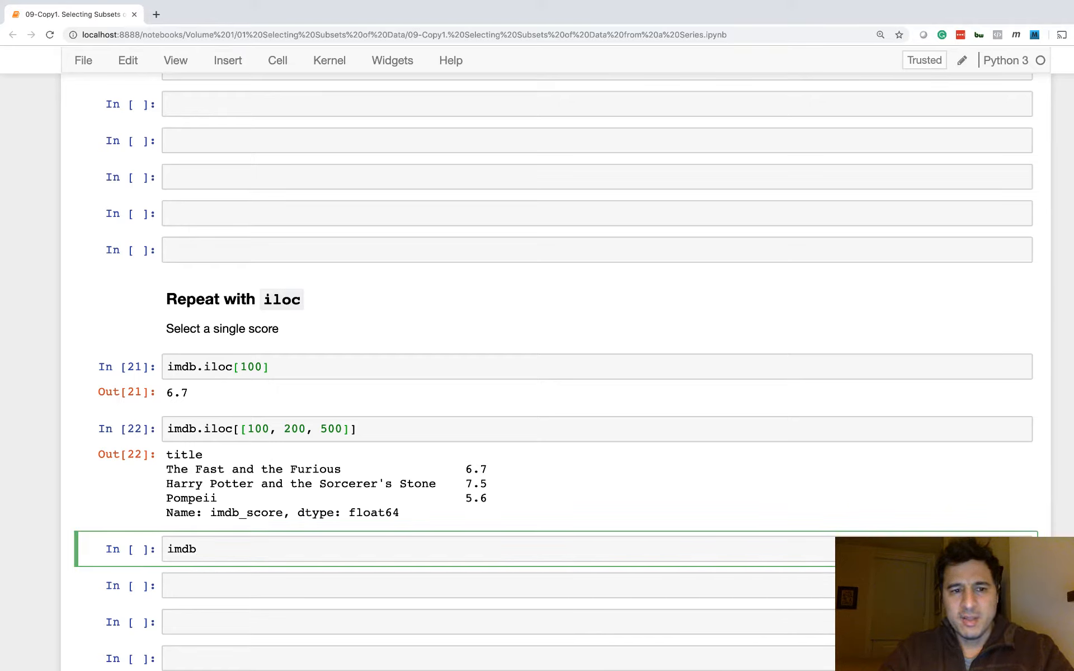
pyautogui.write('.iloc[]')
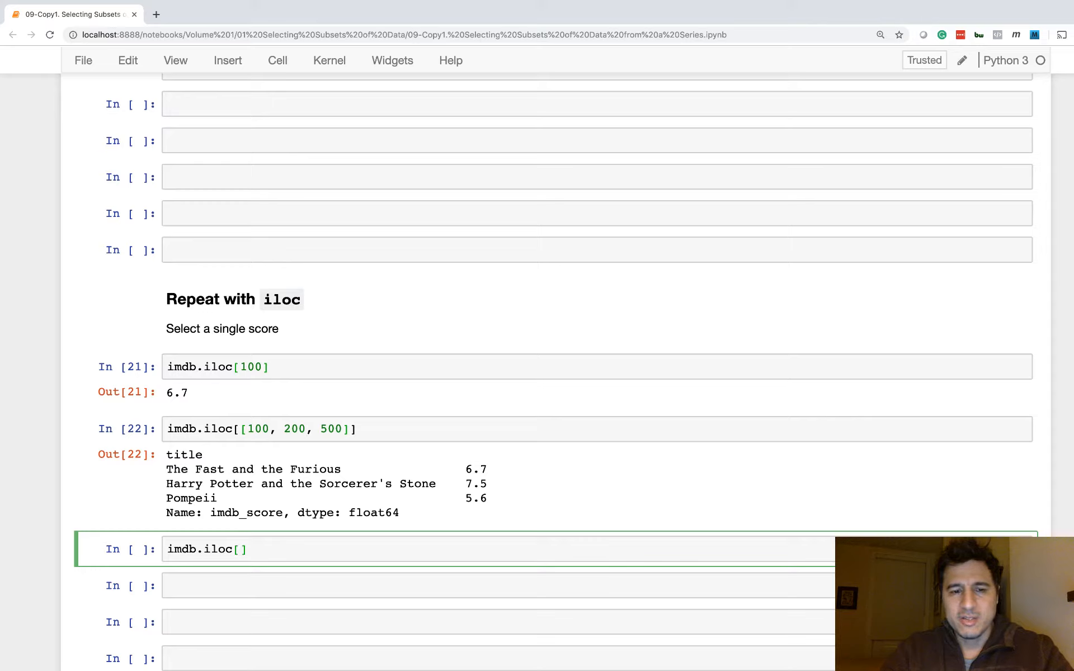
pyautogui.write('100:')
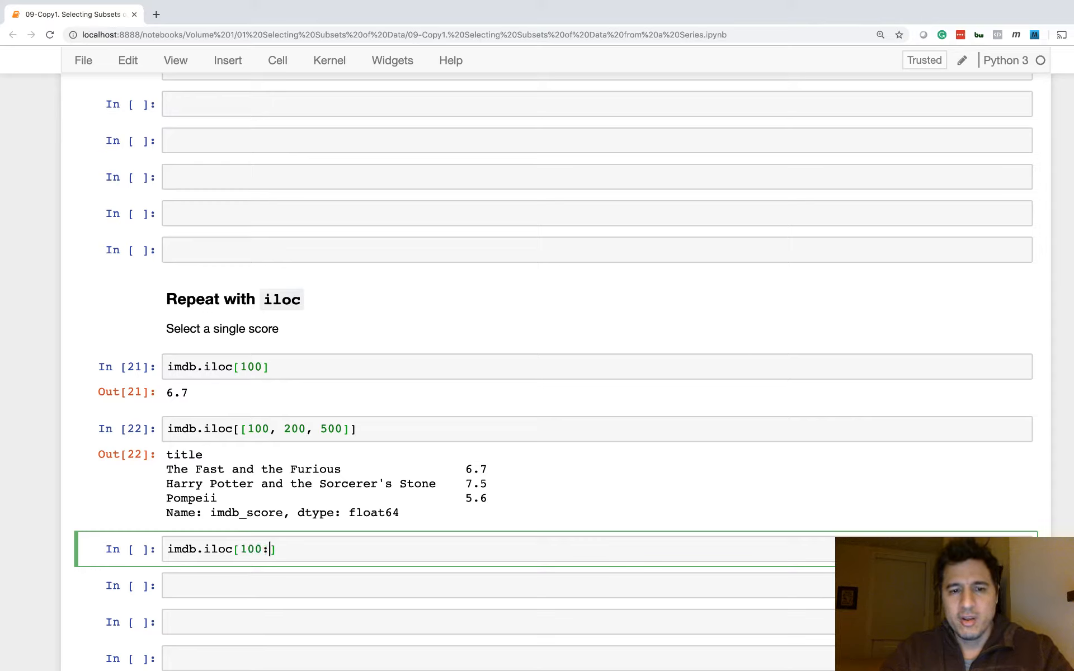
pyautogui.write('200:20')
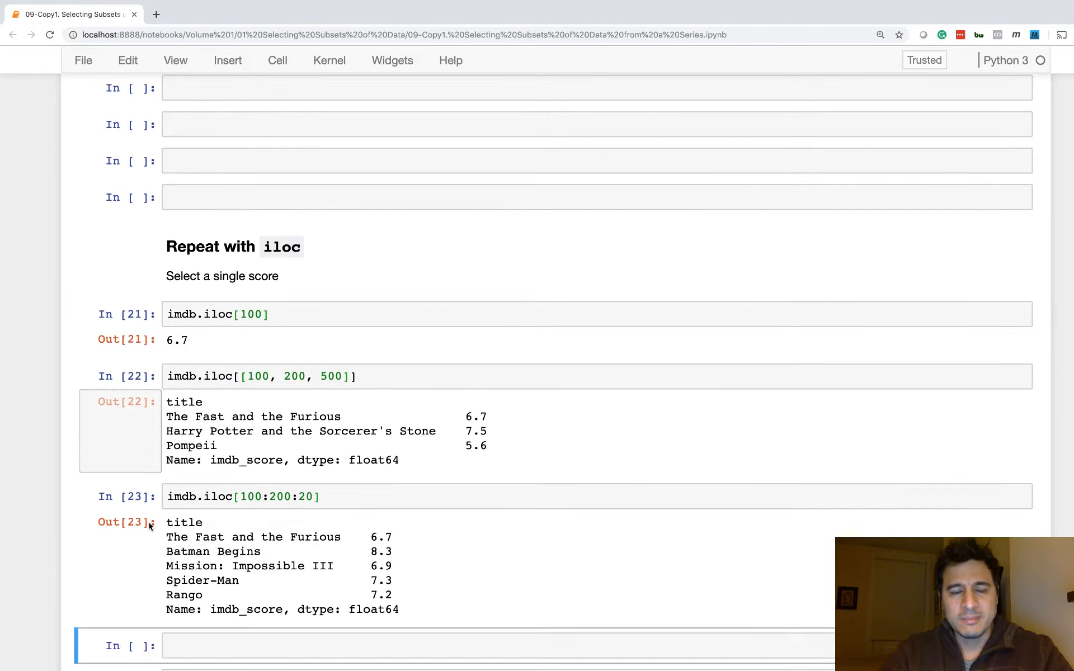
pyautogui.scroll(-3)
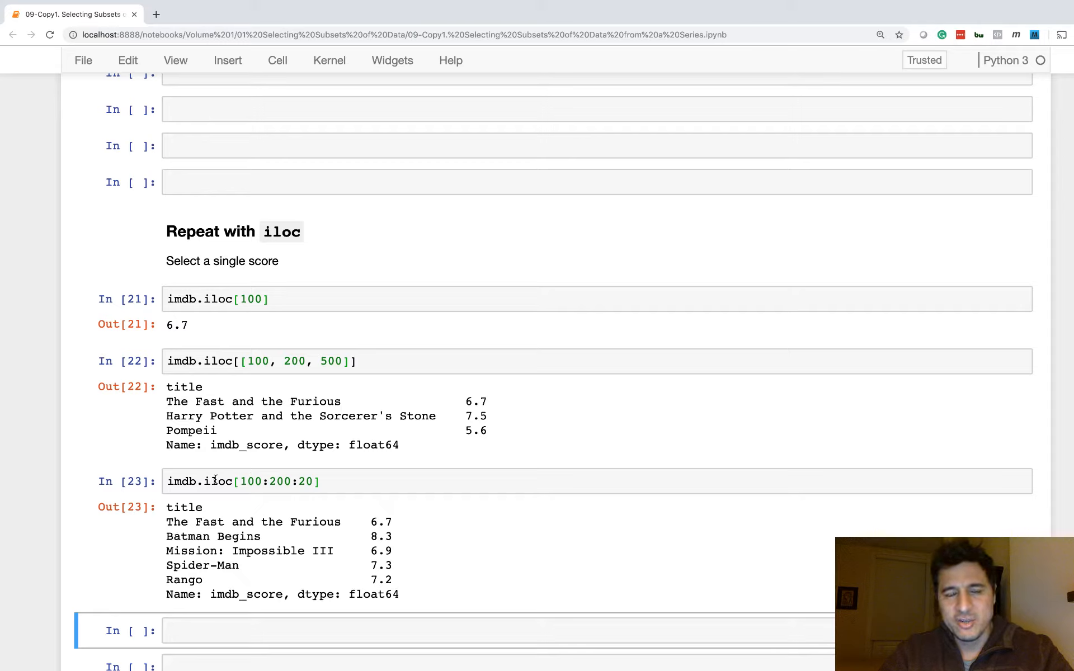
pyautogui.moveTo(239, 508)
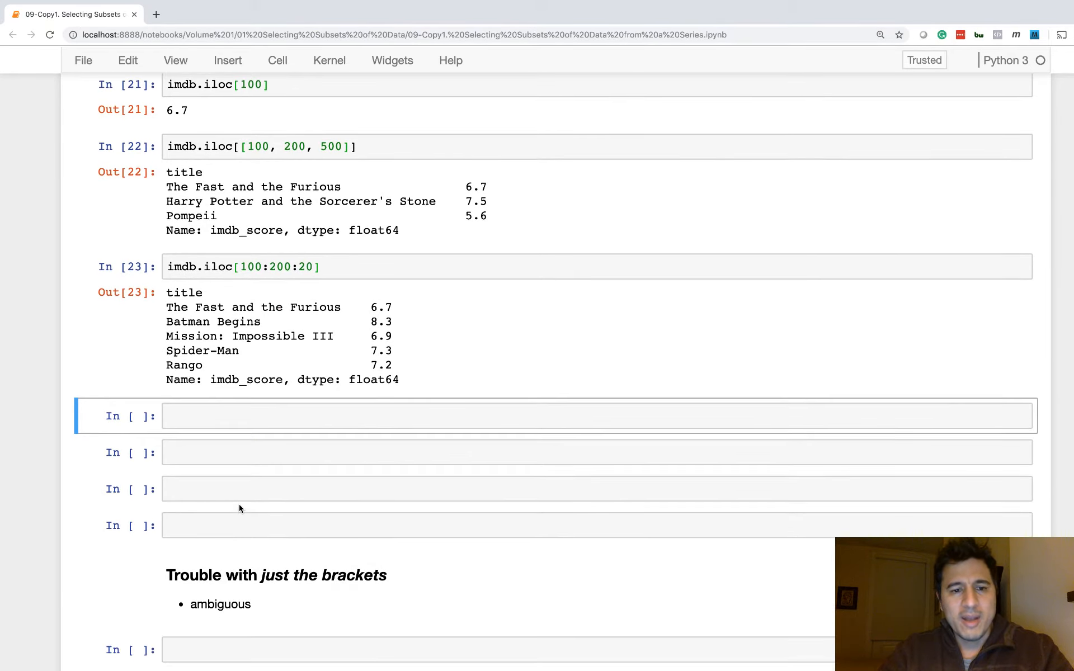
# - Under the plain-brackets heading, run imdb['Avatar':'Forrest Gump':100] without .loc
pyautogui.scroll(-3)
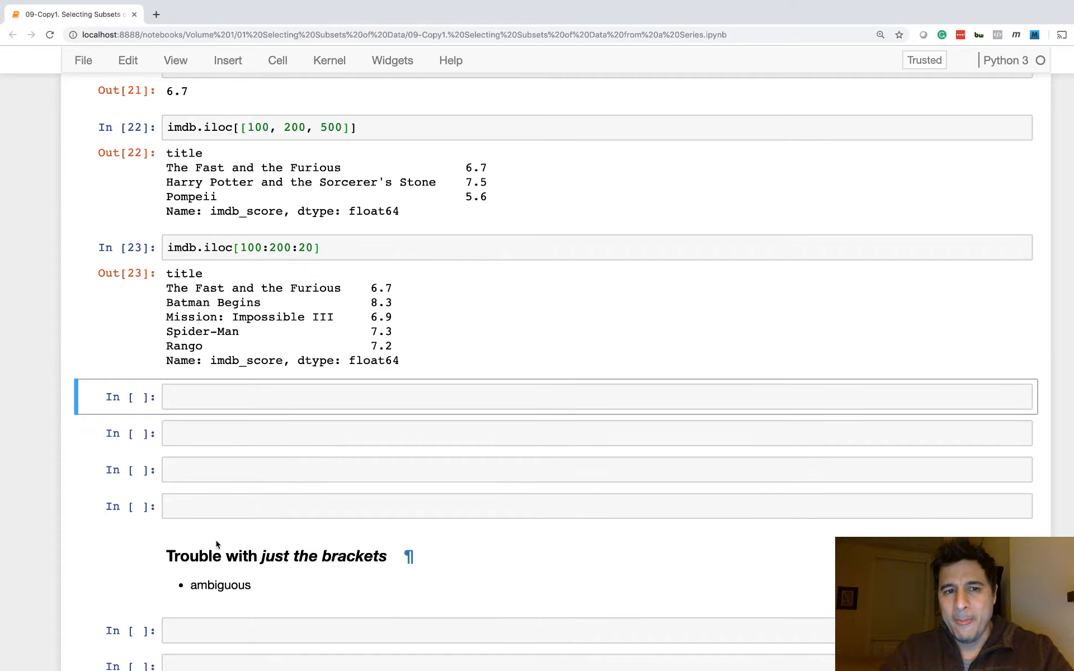
pyautogui.scroll(3)
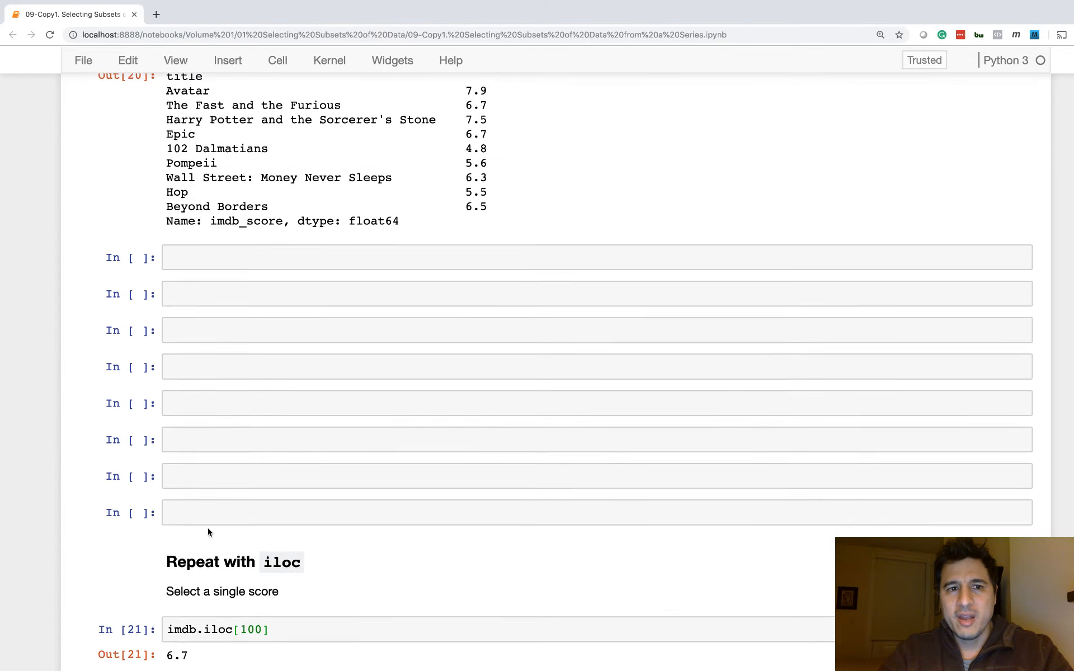
pyautogui.scroll(-3)
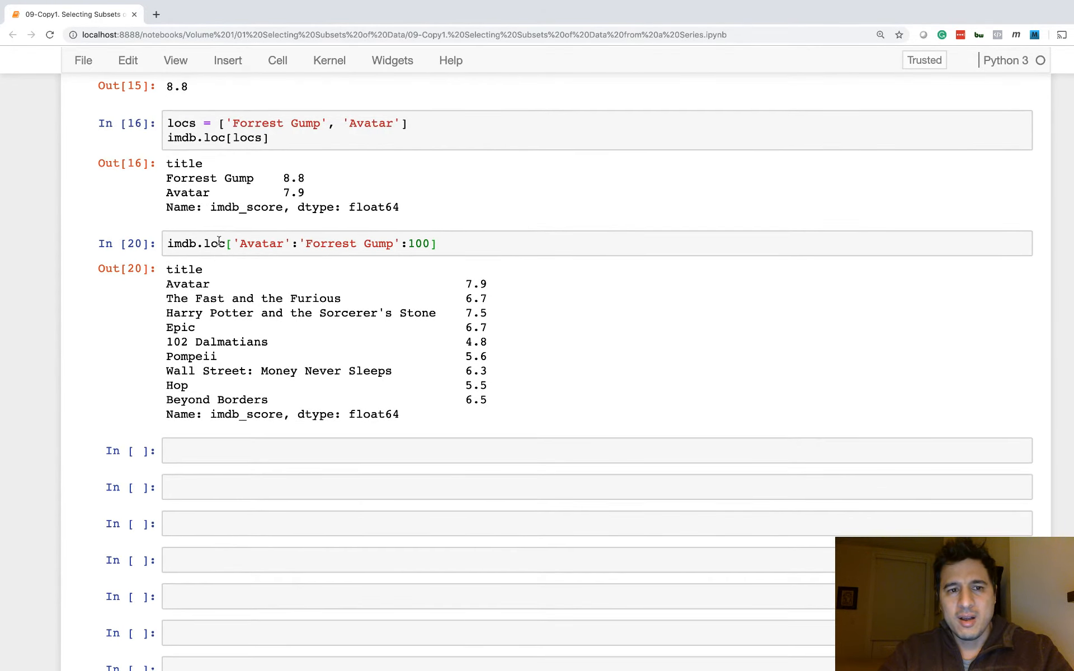
pyautogui.scroll(-3)
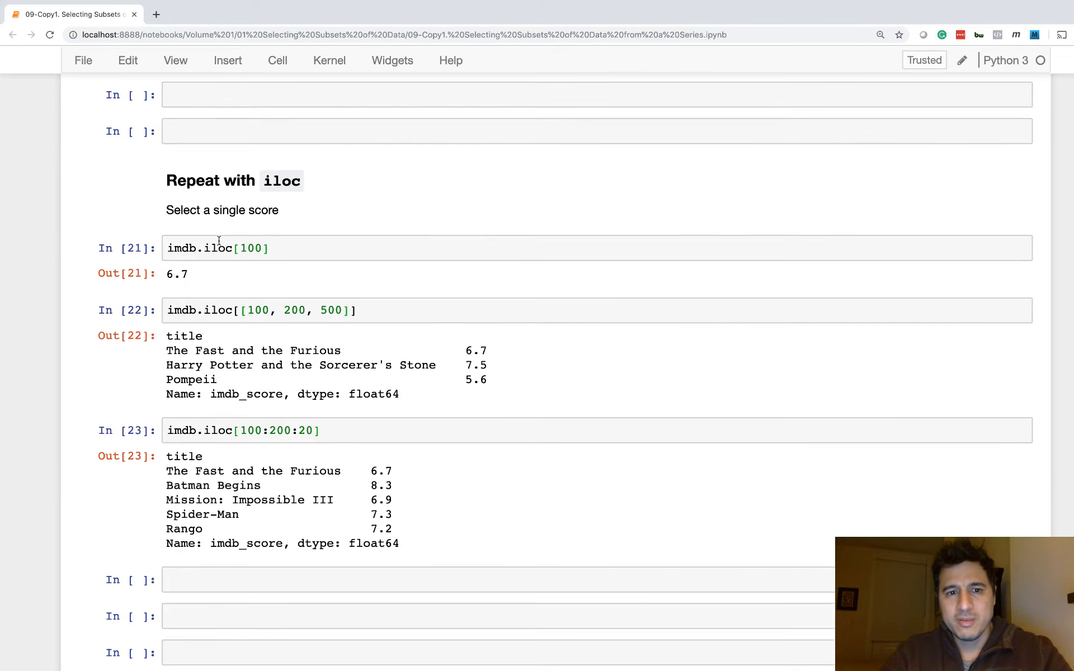
pyautogui.scroll(-3)
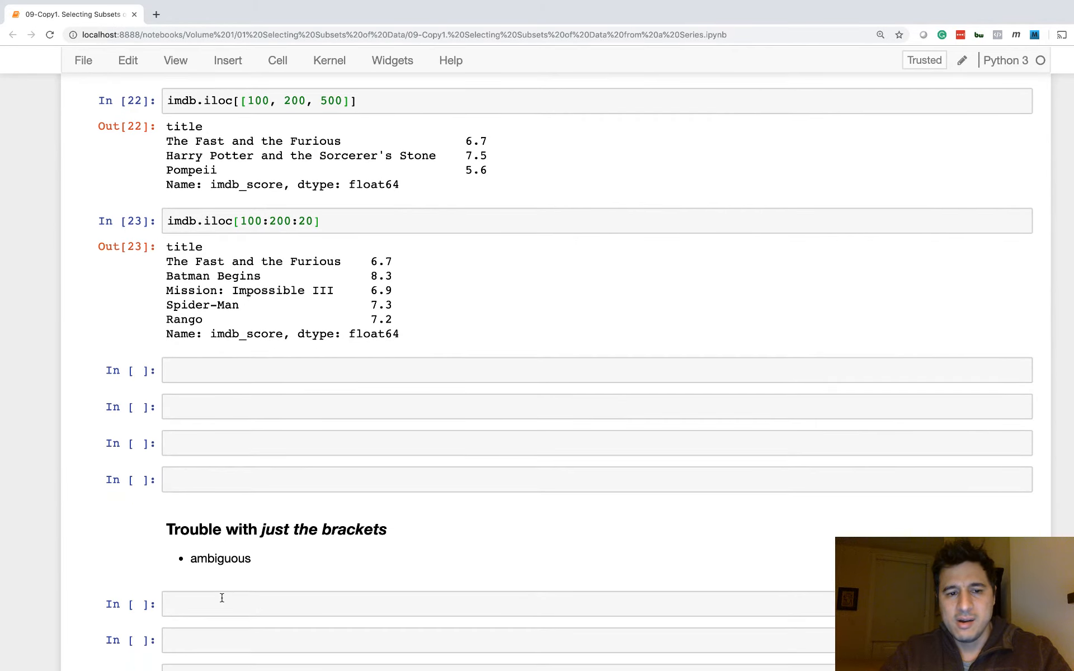
pyautogui.write("imdb.loc['Avatar':'Forrest Gump':100]")
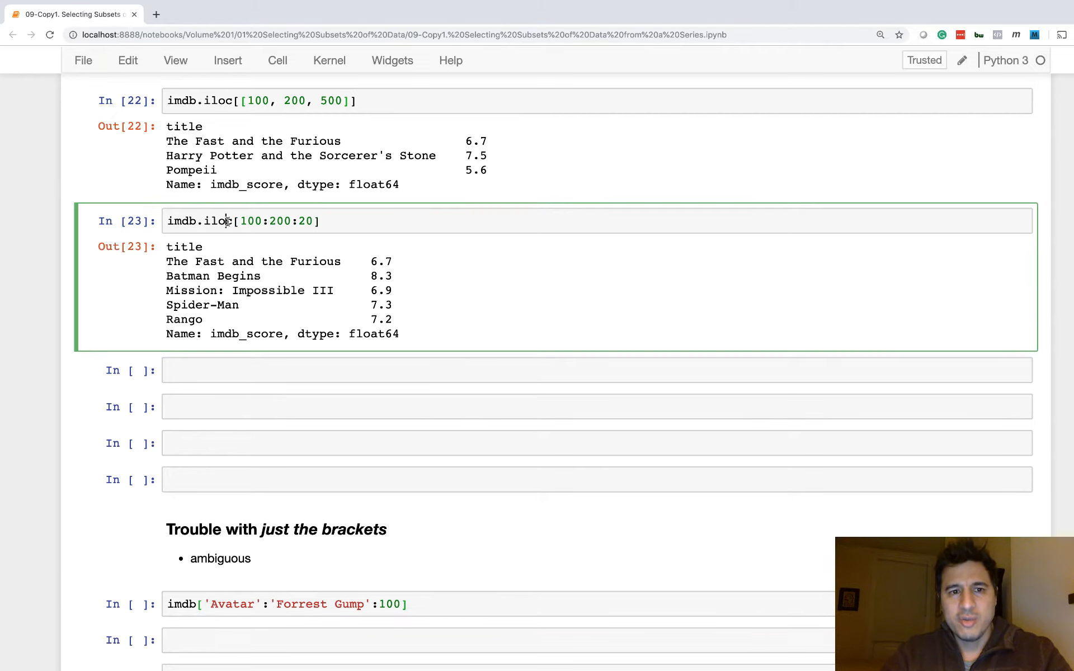
pyautogui.scroll(-3)
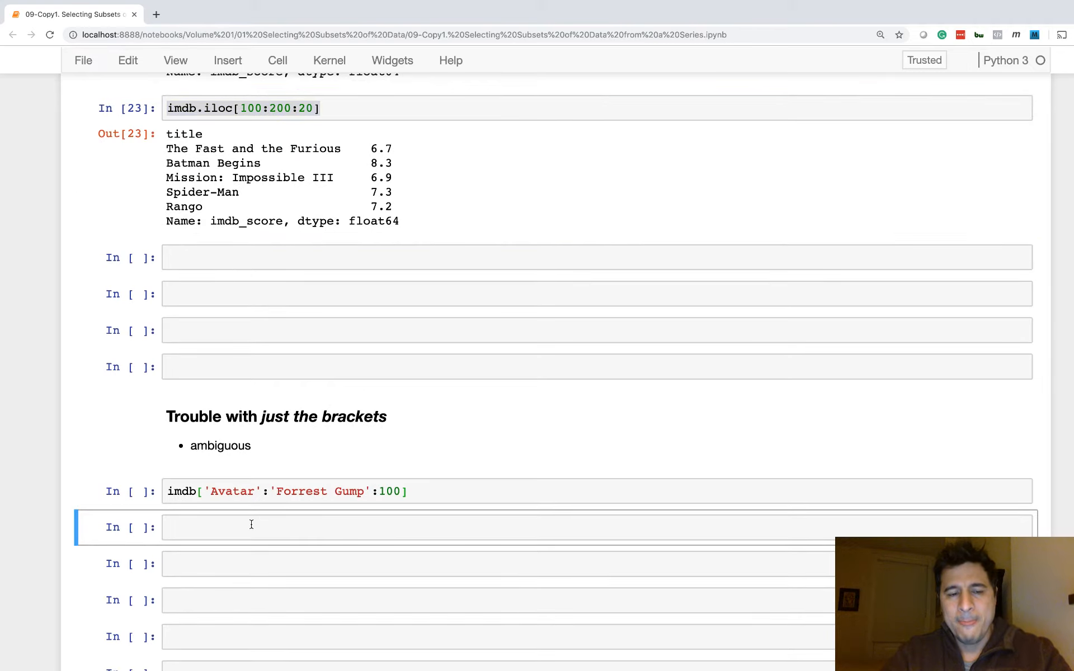
# - Run imdb[100:200:20] with the .iloc accessor stripped, matching the iloc result
pyautogui.write('imdb.iloc[100:200:20]')
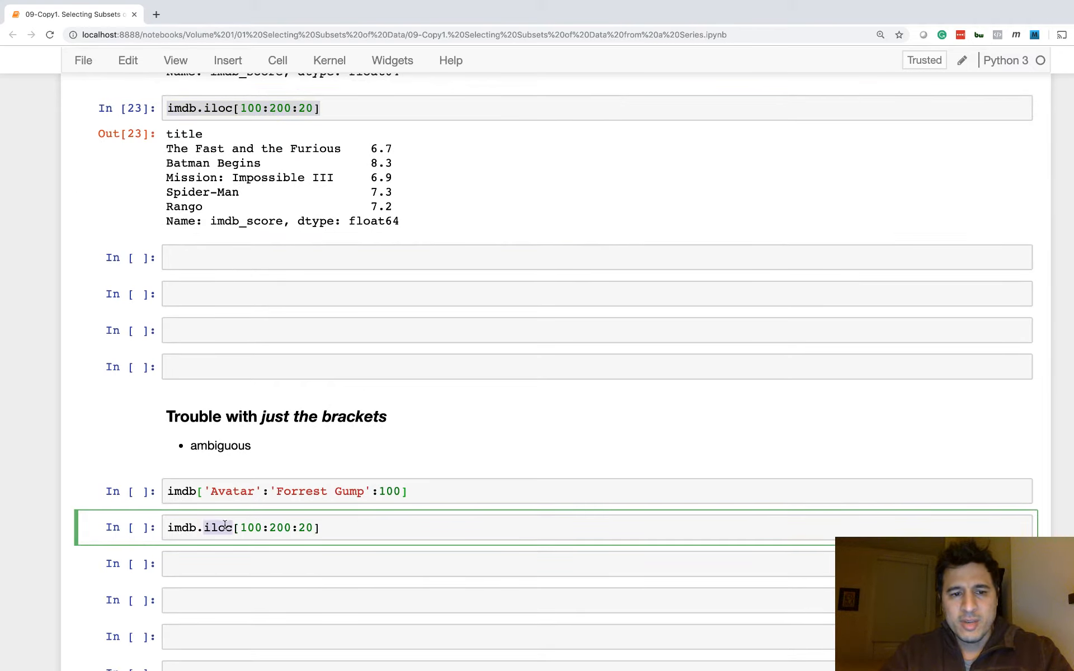
pyautogui.press('Backspace')
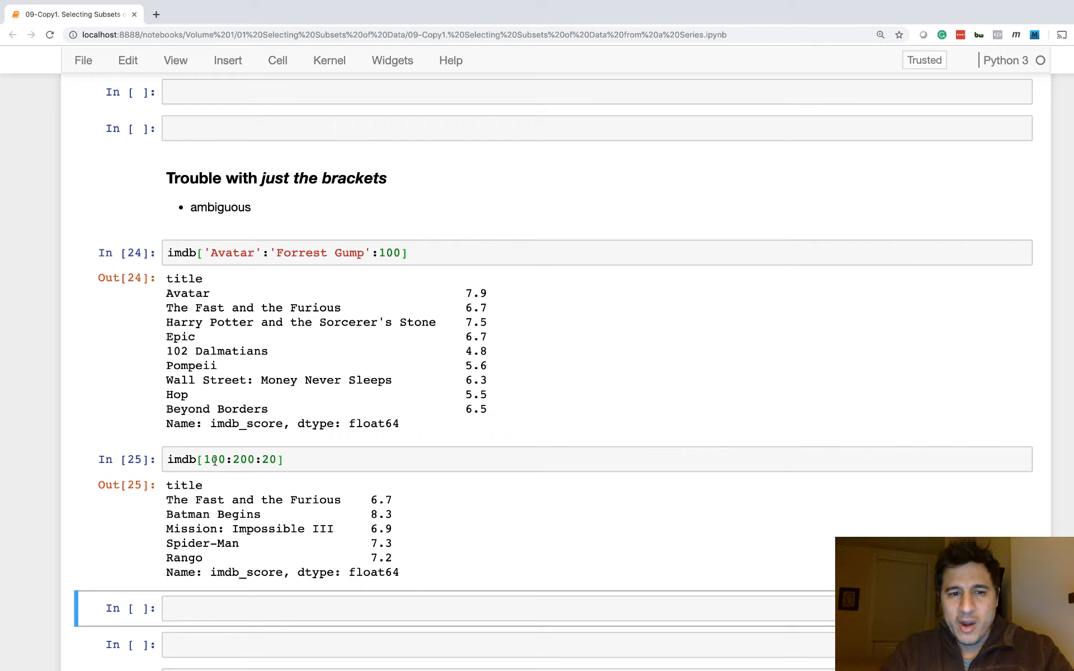
# - Rewrite the label slice as imdb.loc['Avatar':'Forrest Gump':100] and rerun it for the same nine scores
pyautogui.click(223, 459)
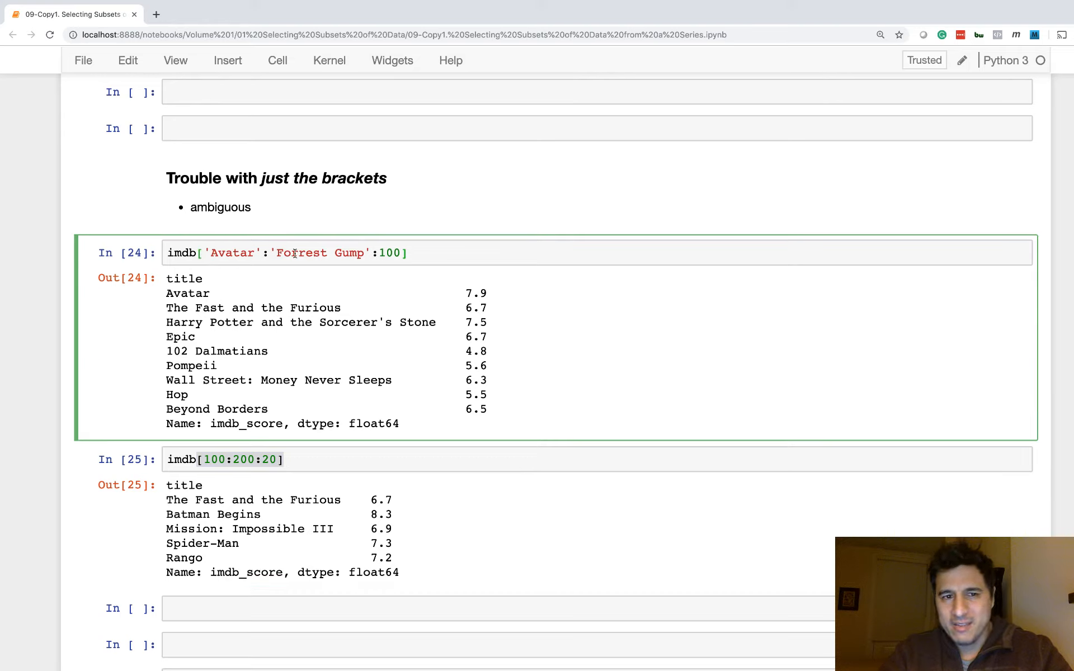
pyautogui.moveTo(206, 252); pyautogui.dragTo(370, 252)
pyautogui.write('.loc')
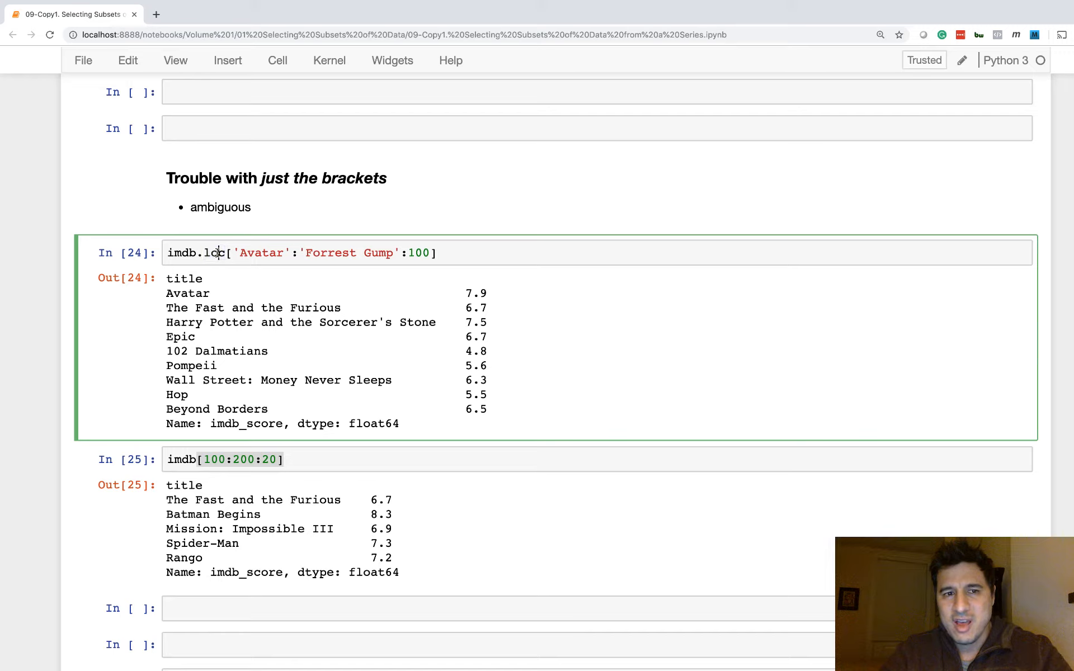
pyautogui.press('Backspace')
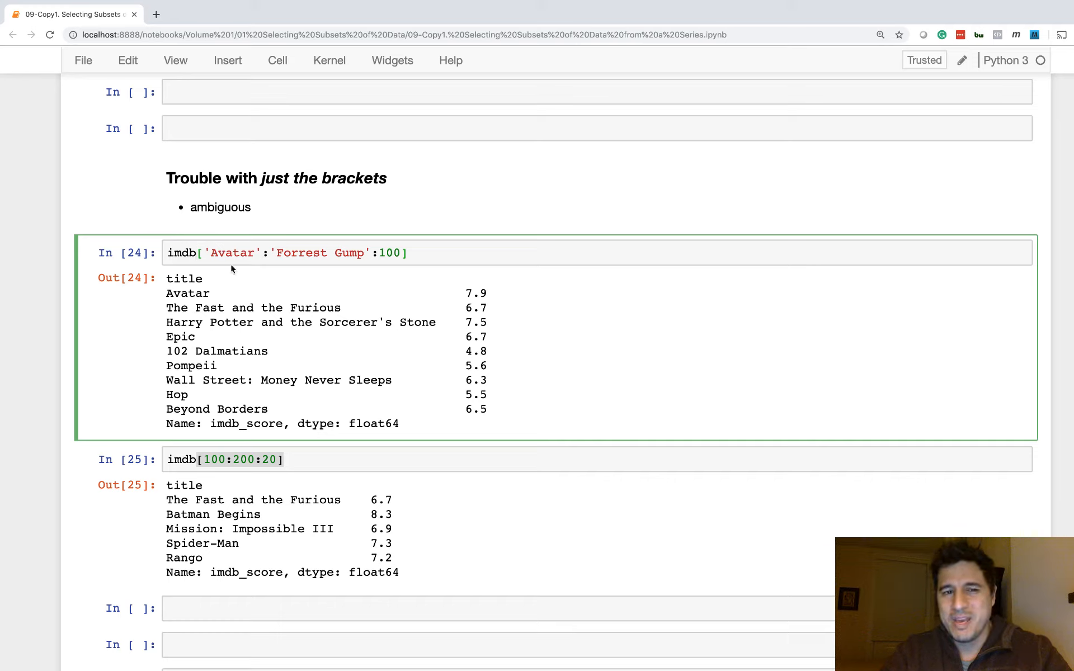
pyautogui.doubleClick(220, 207)
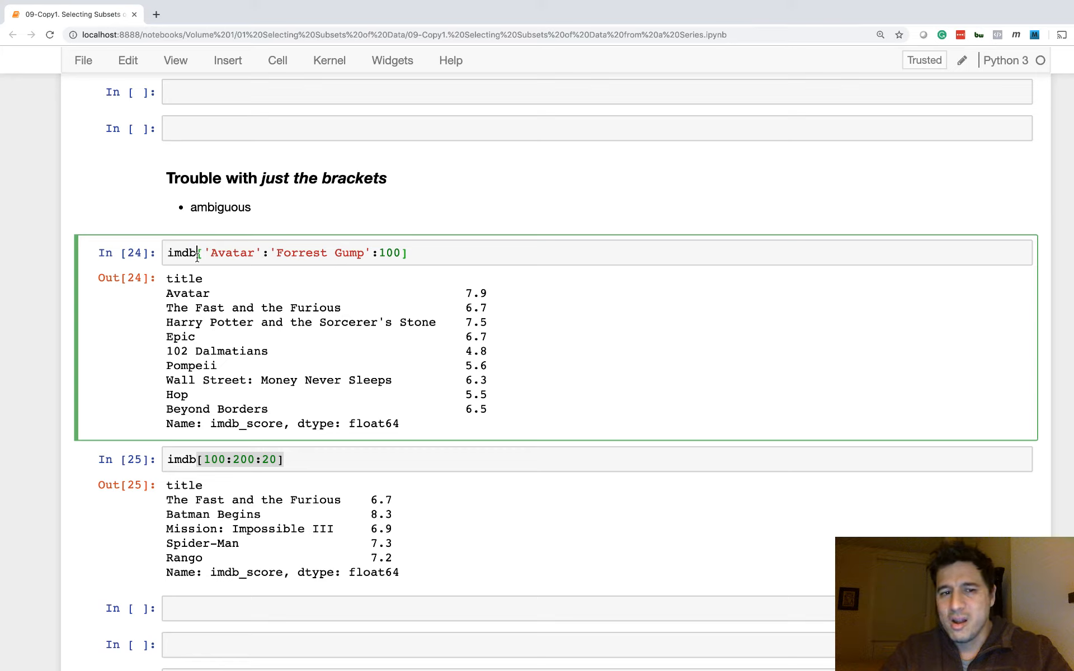
pyautogui.click(237, 458)
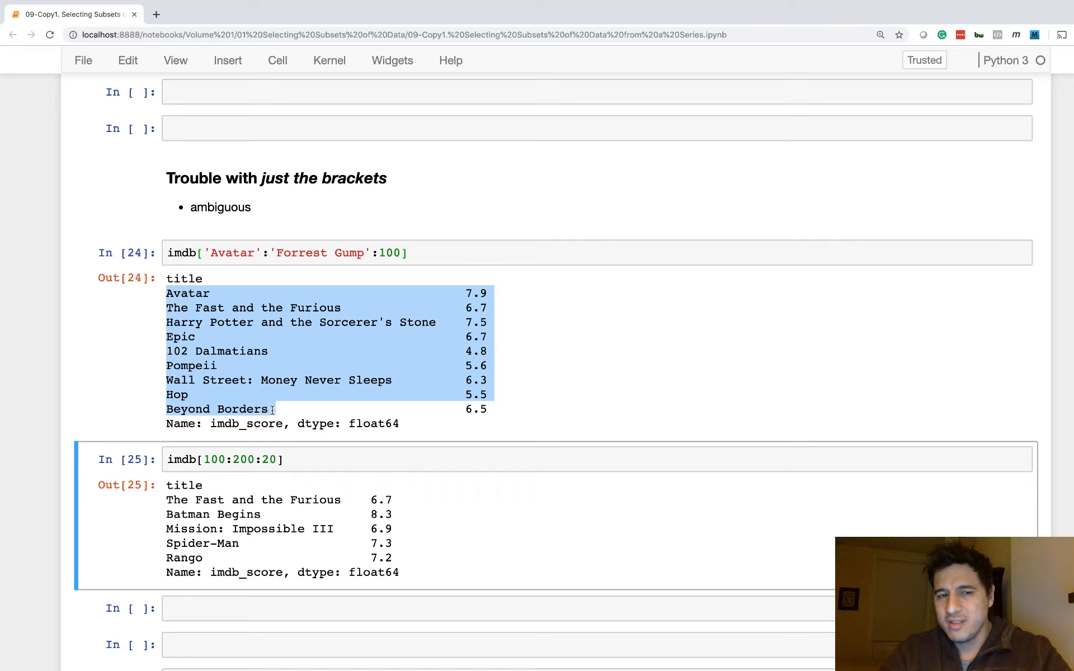
pyautogui.click(166, 293)
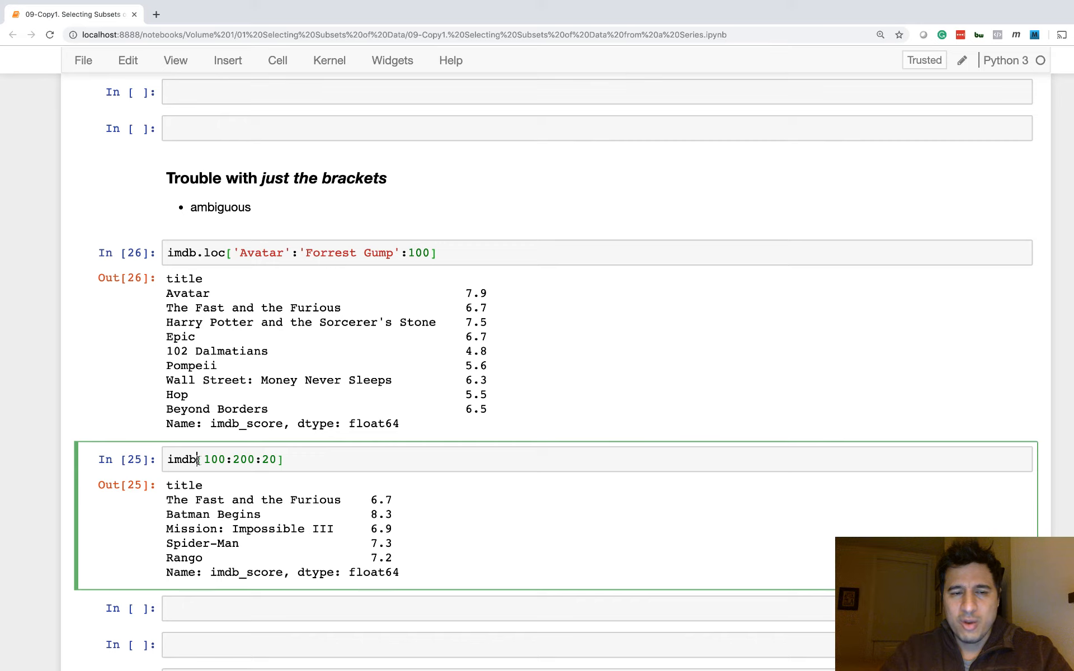
# - Rewrite the positional slice as imdb.iloc[100:200:20] and rerun it for the same five scores
pyautogui.write('.iloc')
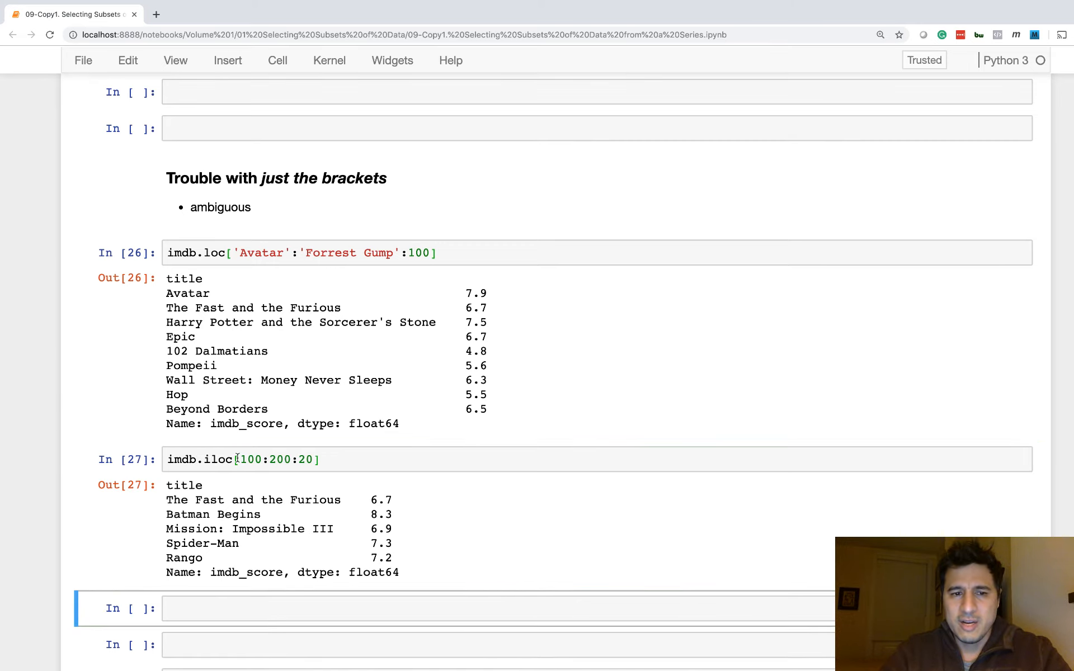
pyautogui.doubleClick(278, 458)
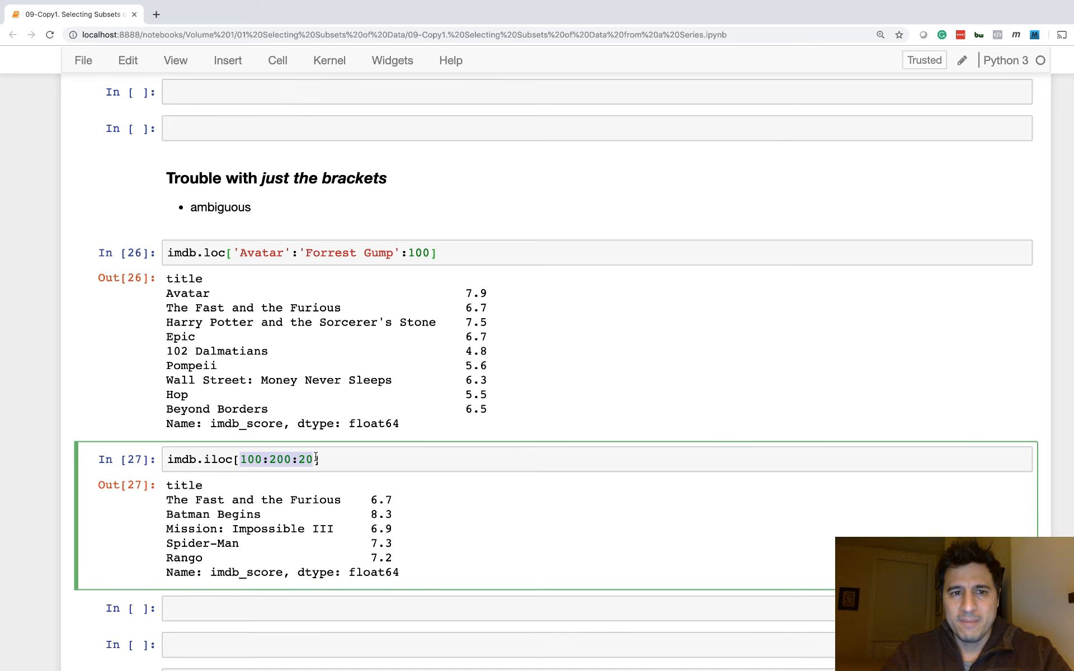
pyautogui.scroll(-3)
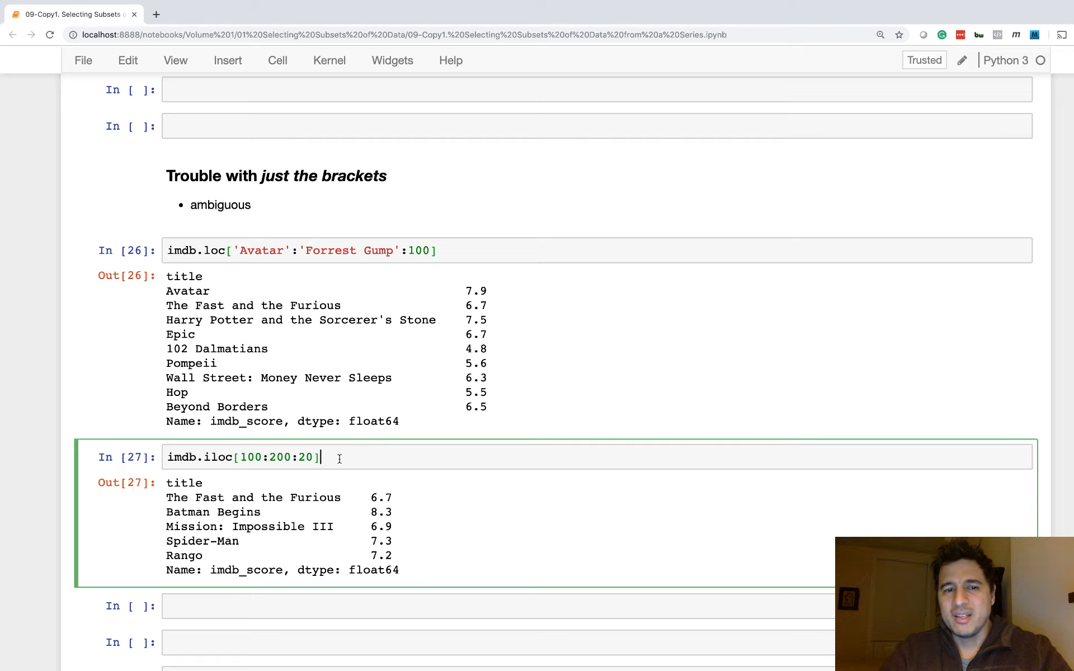
pyautogui.moveTo(322, 430)
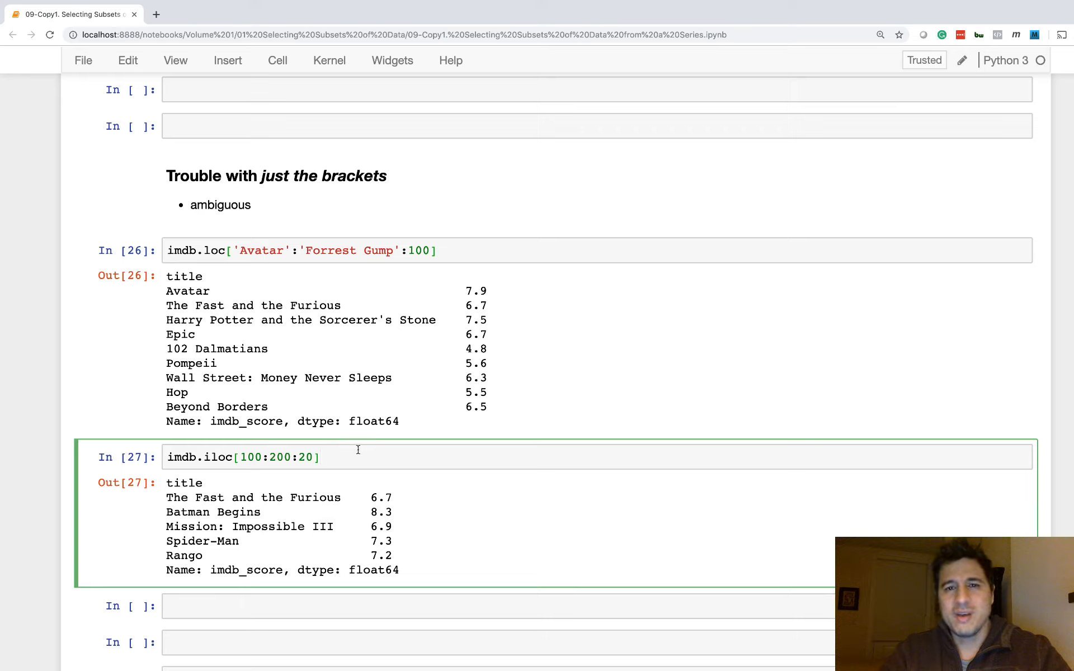
pyautogui.moveTo(301, 340)
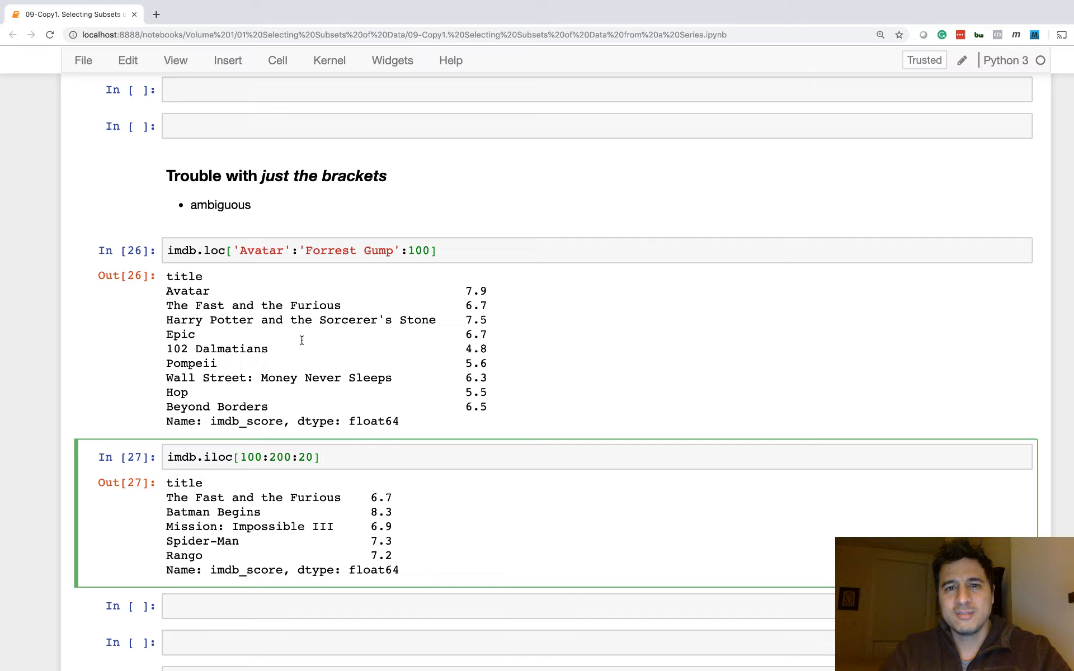